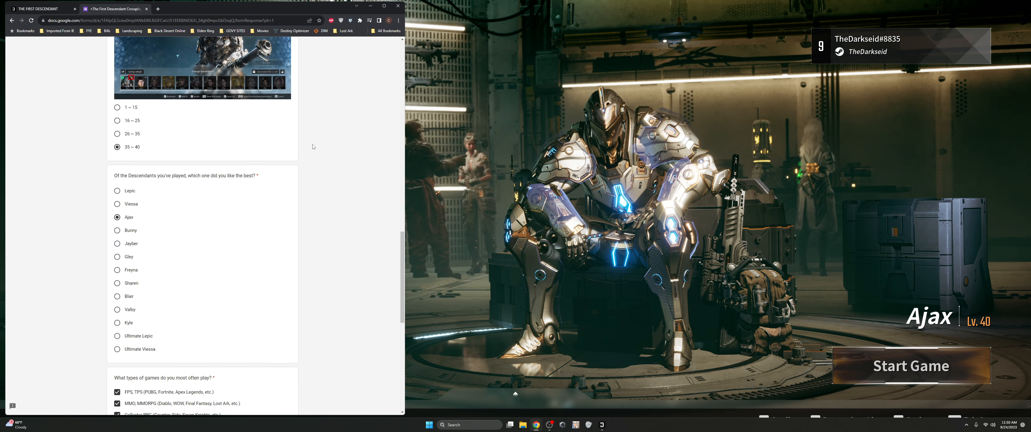
Step: Scroll through the page and advance to the PC section of the survey
{"action": "scroll", "scroll_direction": "down", "scroll_amount": 3}
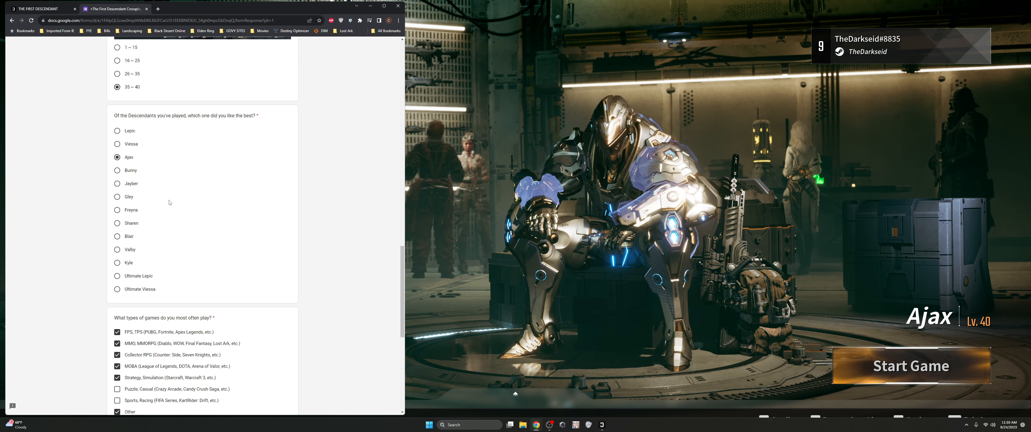
{"action": "scroll", "scroll_direction": "down", "scroll_amount": 3}
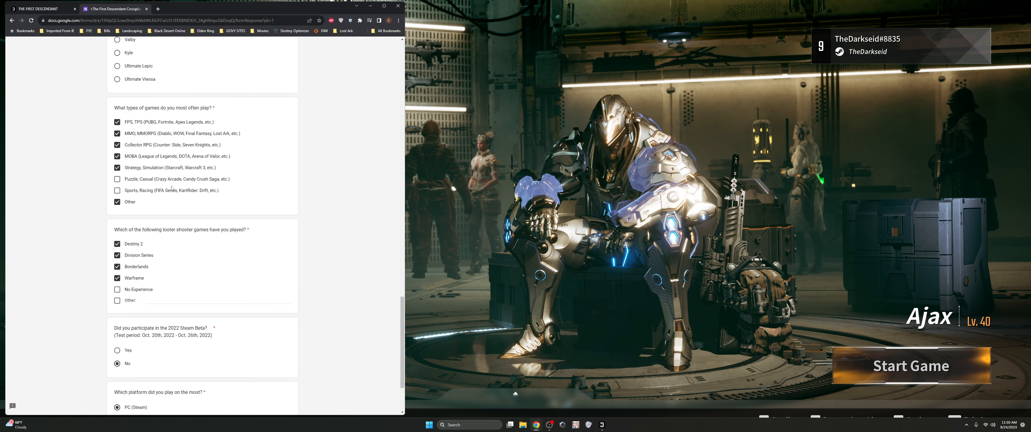
{"action": "scroll", "scroll_direction": "down", "scroll_amount": 3}
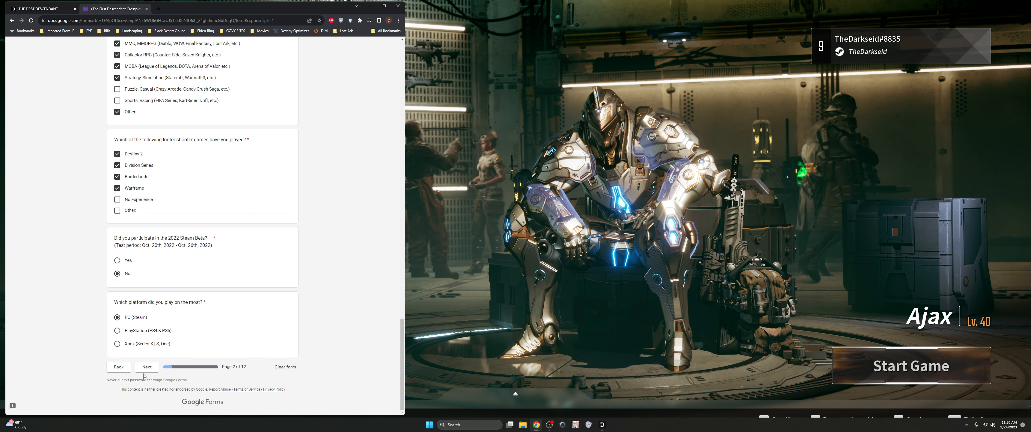
{"action": "left_click", "coordinate": [148, 367]}
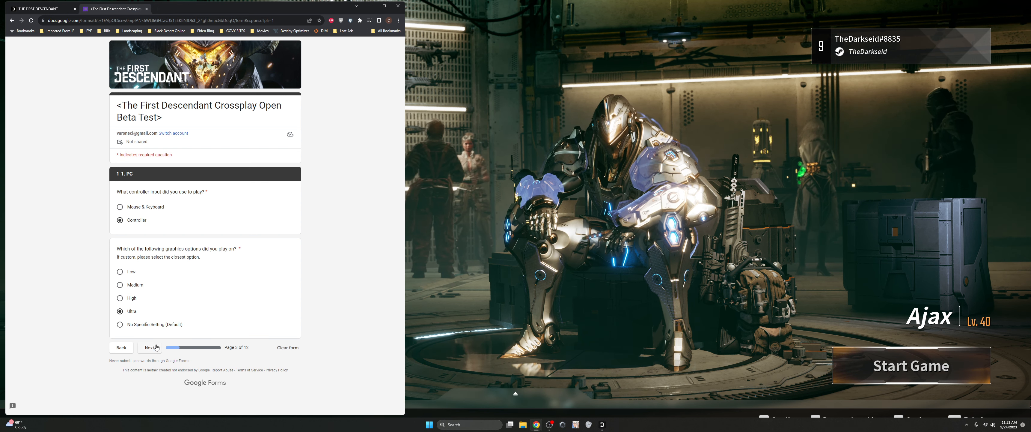
Step: Advance past the PC settings page to the Combat and Controls Satisfaction page
{"action": "left_click", "coordinate": [151, 346]}
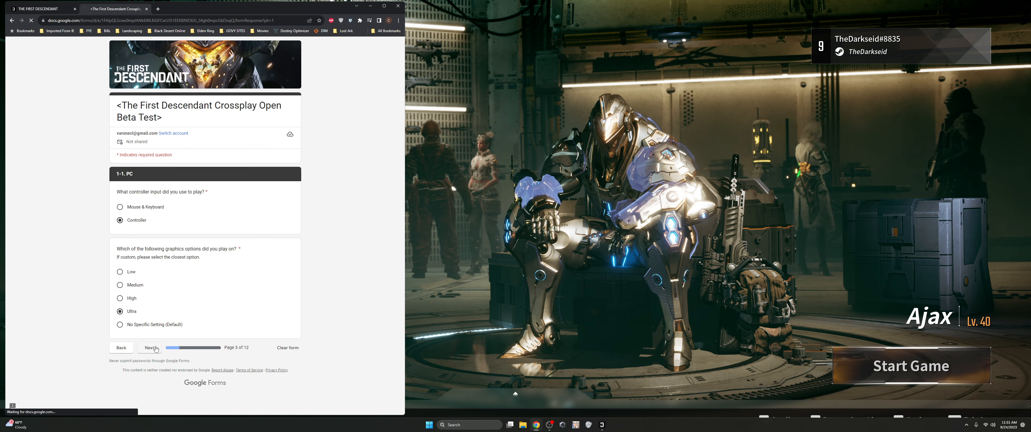
{"action": "left_click", "coordinate": [150, 348]}
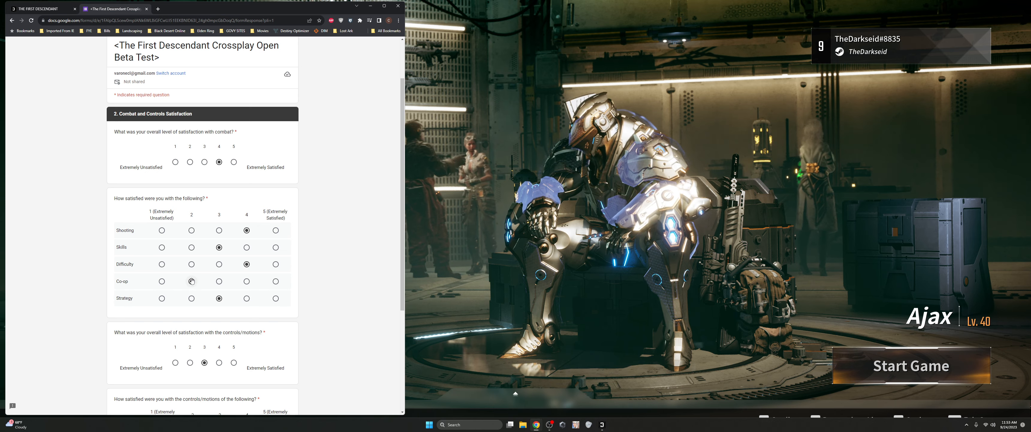
Step: Rate Co-op satisfaction 2 and scroll down toward the remaining combat grids
{"action": "left_click", "coordinate": [191, 282]}
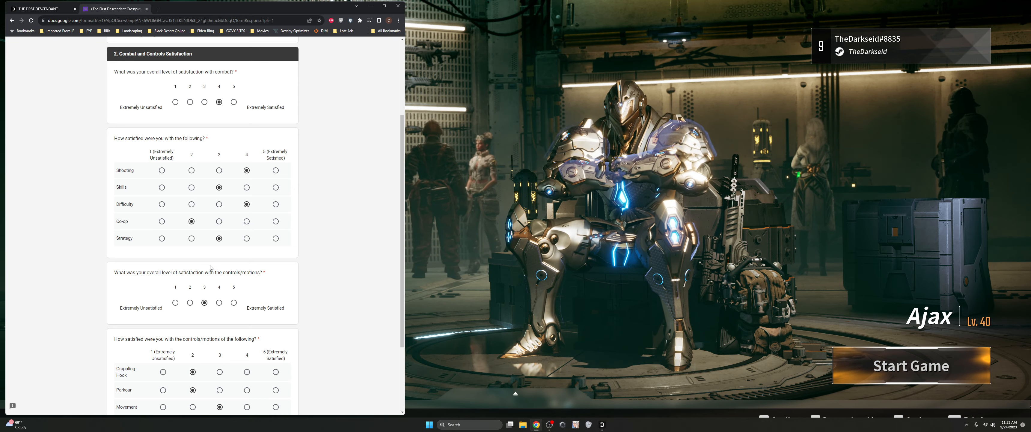
{"action": "scroll", "scroll_direction": "down", "scroll_amount": 3}
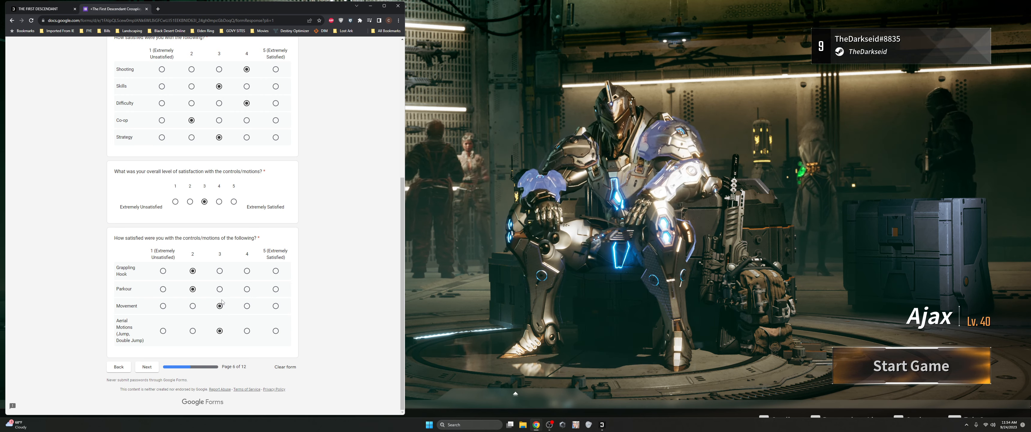
Step: Advance to the graphics and sound page and rate overall satisfaction 5
{"action": "left_click", "coordinate": [147, 366]}
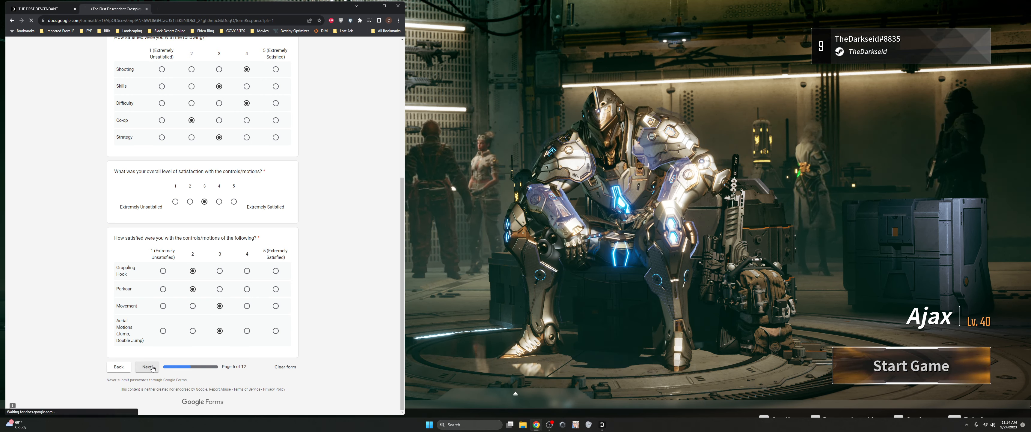
{"action": "left_click", "coordinate": [146, 366]}
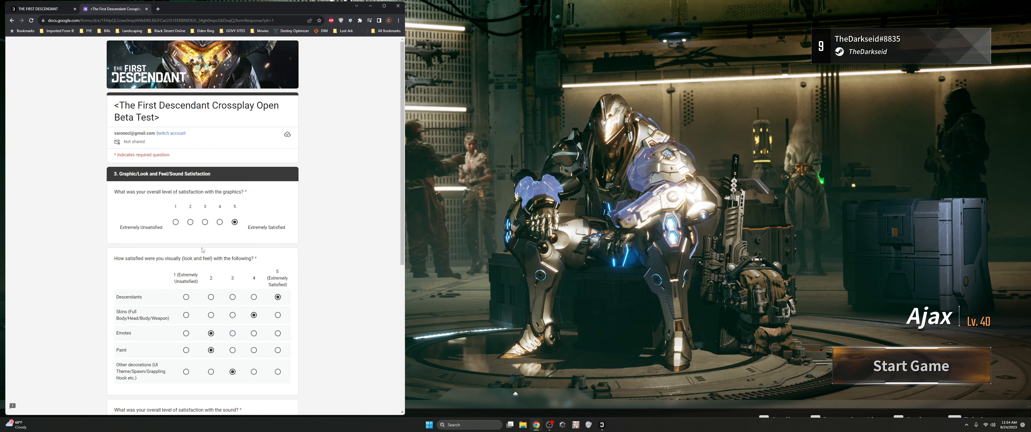
{"action": "scroll", "scroll_direction": "down", "scroll_amount": 3}
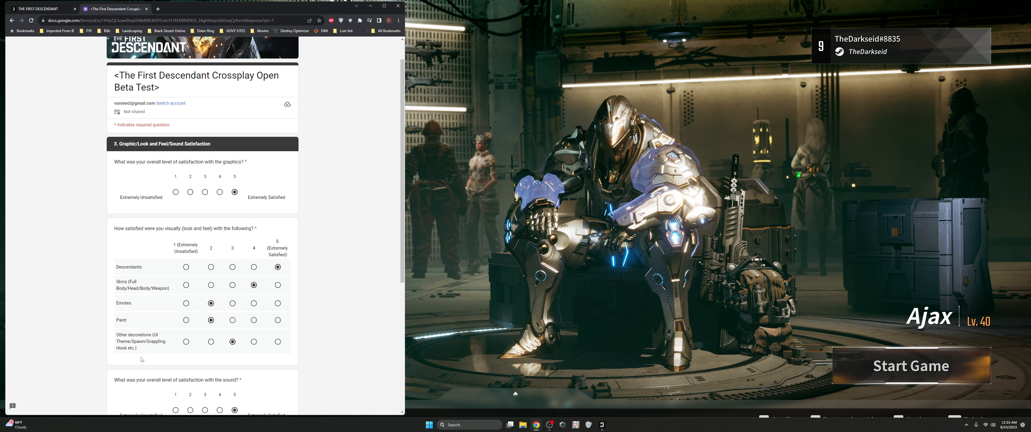
{"action": "left_click", "coordinate": [232, 341]}
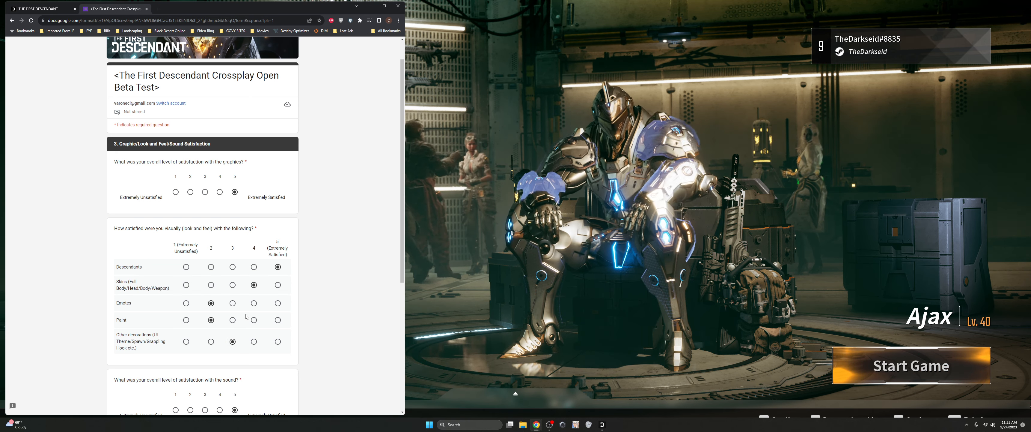
{"action": "scroll", "scroll_direction": "down", "scroll_amount": 3}
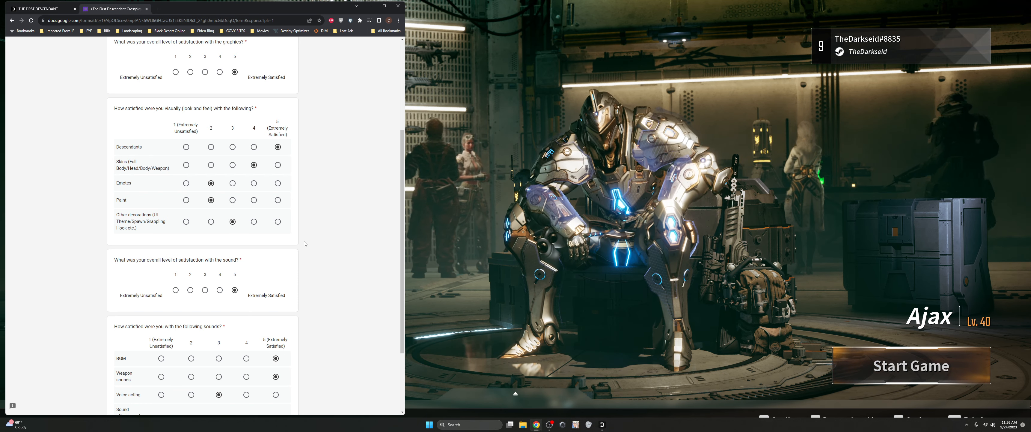
{"action": "scroll", "scroll_direction": "down", "scroll_amount": 3}
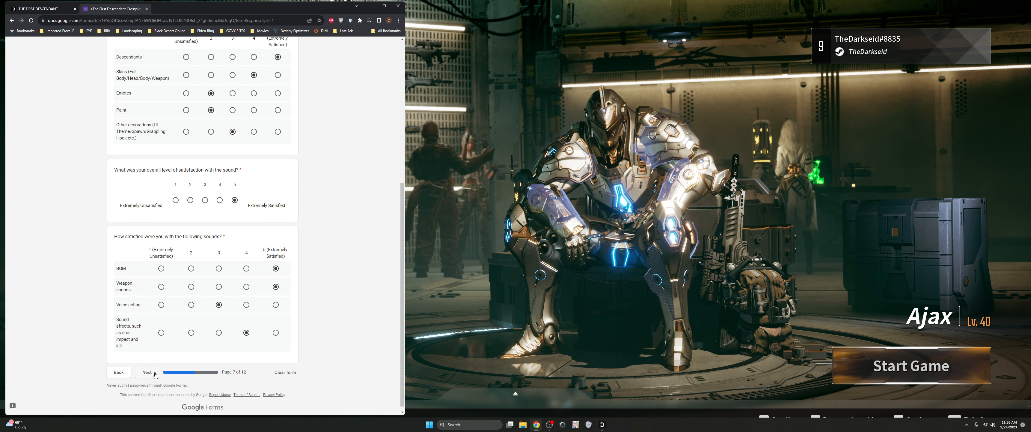
Step: Advance to the '4. UI' page and scroll down to the UI elements grid
{"action": "left_click", "coordinate": [146, 371]}
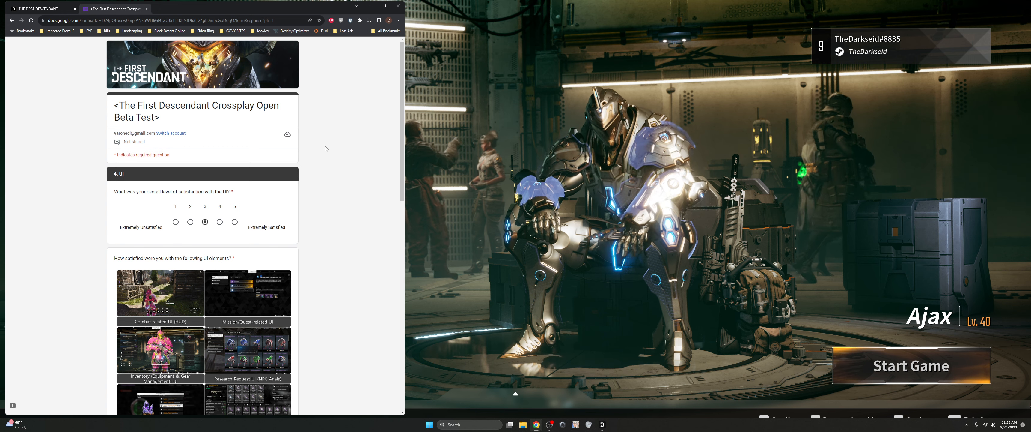
{"action": "scroll", "scroll_direction": "down", "scroll_amount": 3}
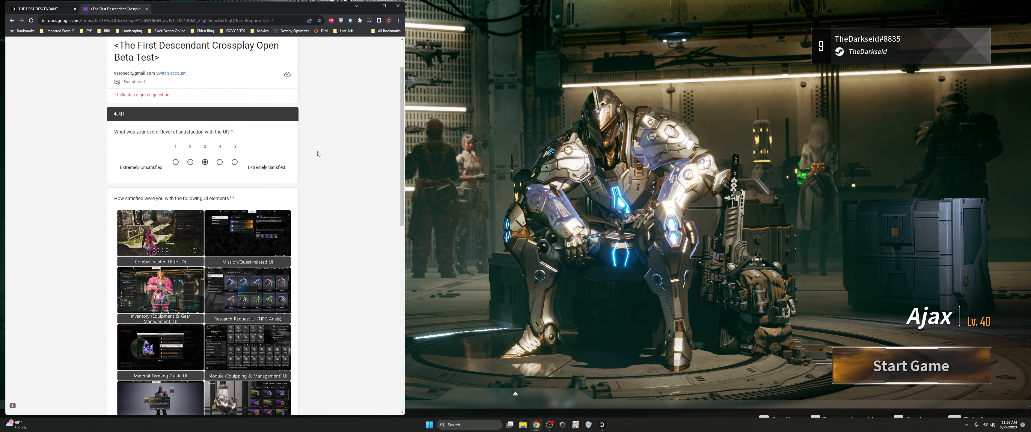
{"action": "scroll", "scroll_direction": "down", "scroll_amount": 3}
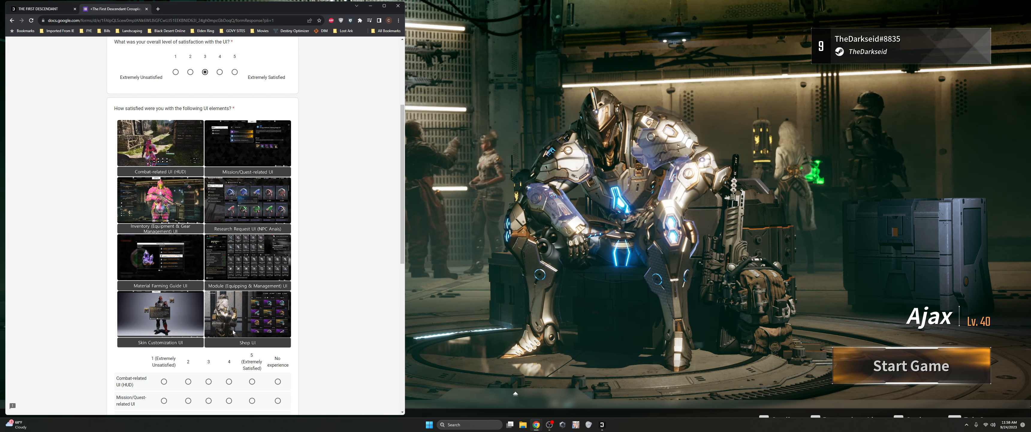
Step: Rate the Inventory UI and Module UI satisfaction as 4
{"action": "scroll", "scroll_direction": "down", "scroll_amount": 3}
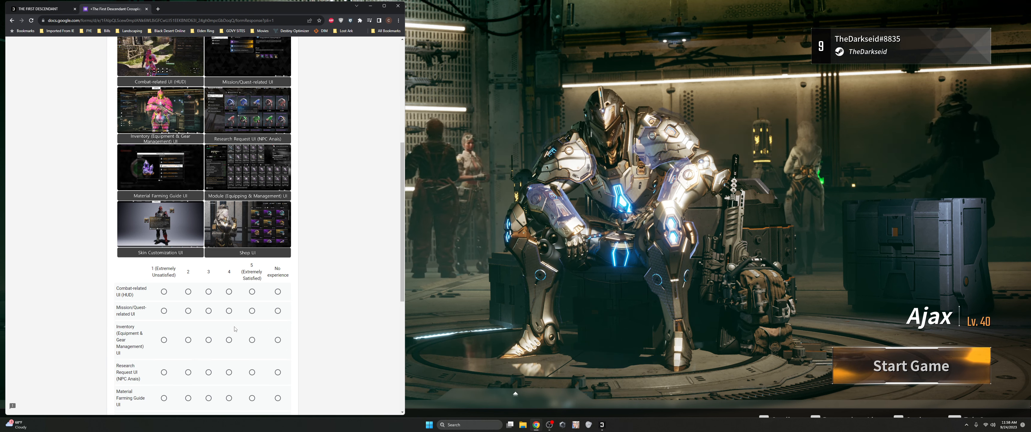
{"action": "scroll", "scroll_direction": "down", "scroll_amount": 3}
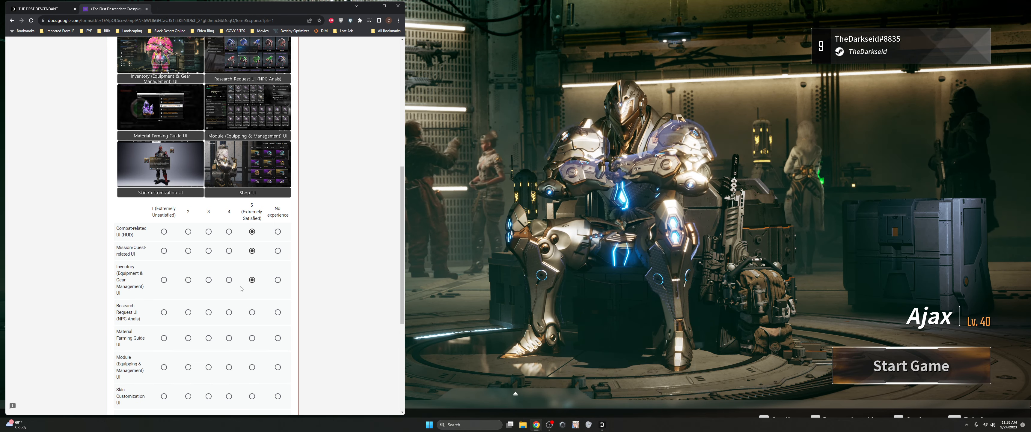
{"action": "left_click", "coordinate": [229, 279]}
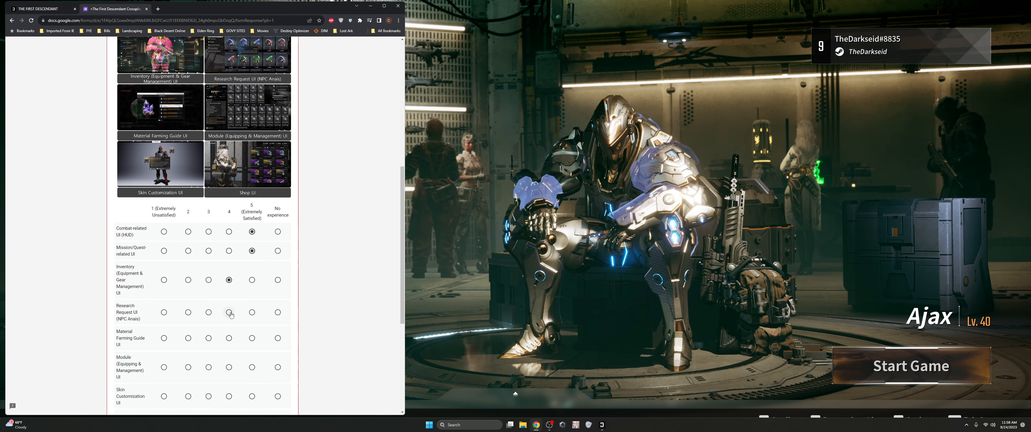
{"action": "scroll", "scroll_direction": "down", "scroll_amount": 3}
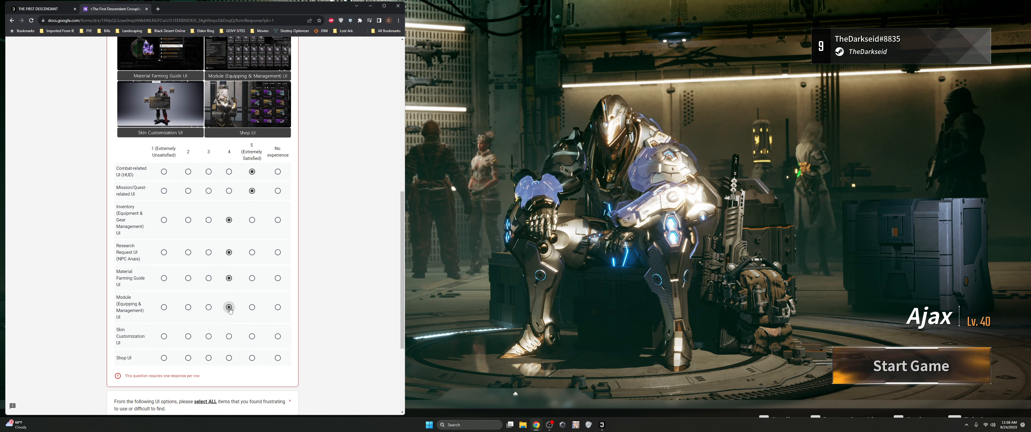
{"action": "left_click", "coordinate": [251, 336]}
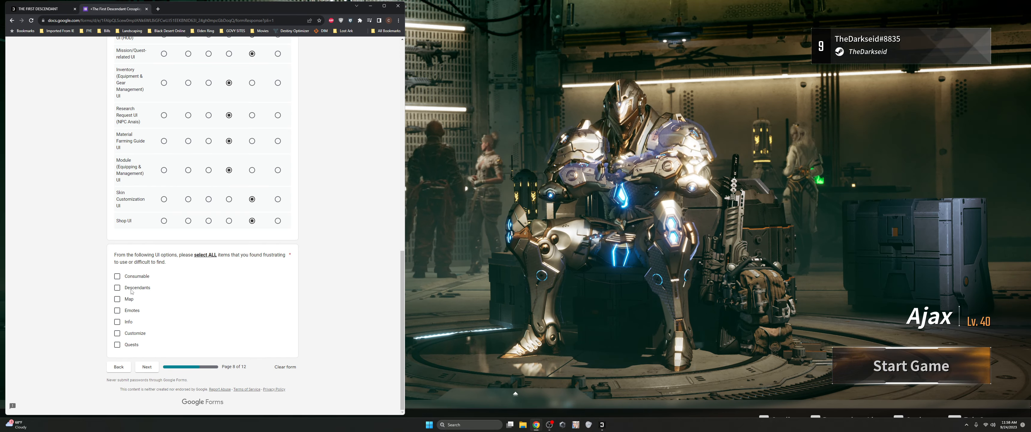
Step: Mark Emotes and Consumable as frustrating to find and continue to Quest/Content Satisfaction
{"action": "left_click", "coordinate": [117, 310]}
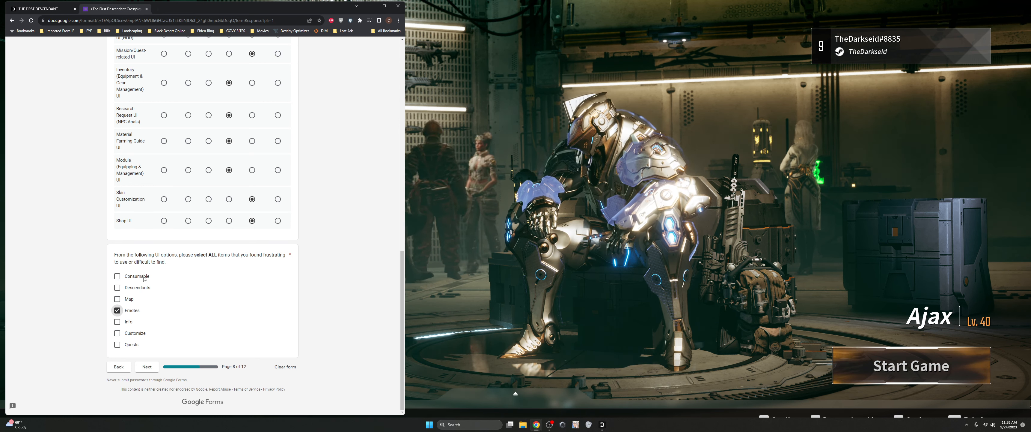
{"action": "left_click", "coordinate": [117, 276]}
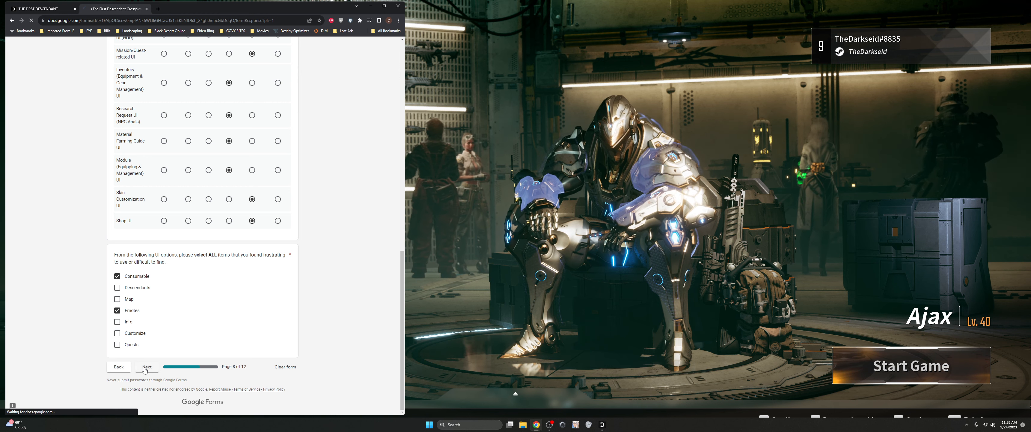
{"action": "left_click", "coordinate": [147, 366]}
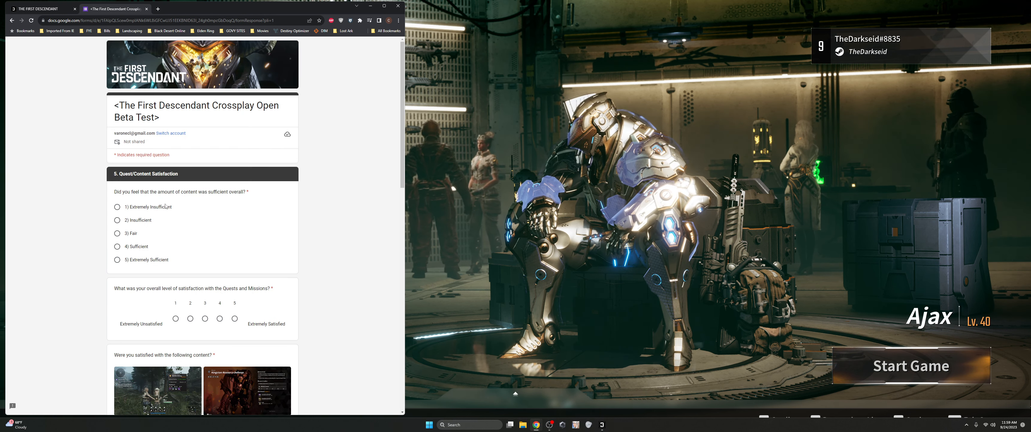
{"action": "mouse_move", "coordinate": [172, 200]}
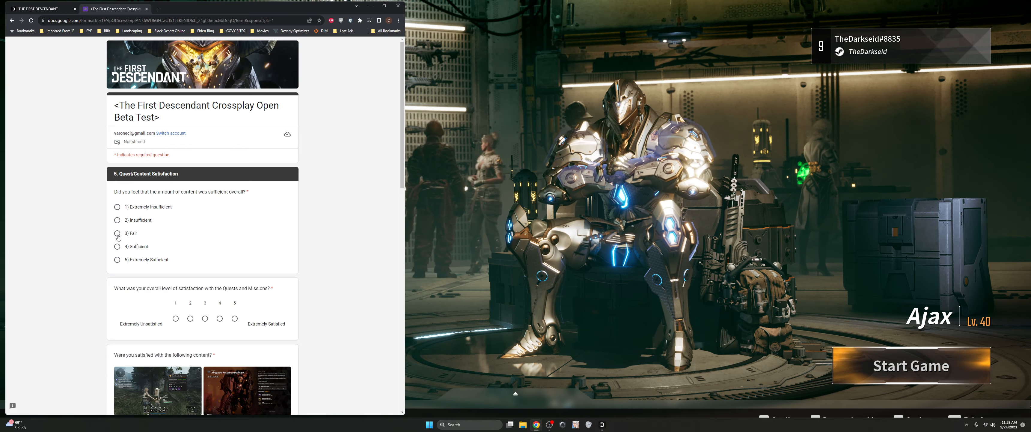
Step: Answer '3) Fair' for the overall amount of content question
{"action": "left_click", "coordinate": [117, 233]}
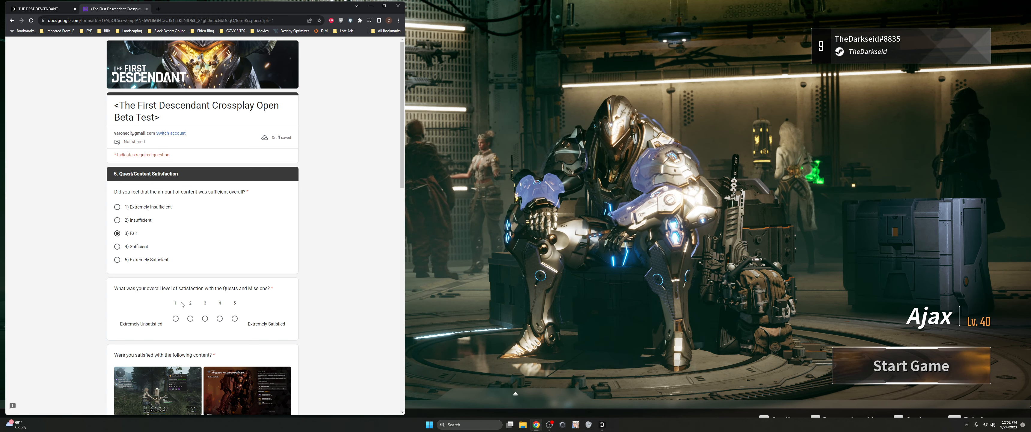
Step: Rate quests and missions satisfaction 3 and scroll to the content grid
{"action": "left_click", "coordinate": [205, 318]}
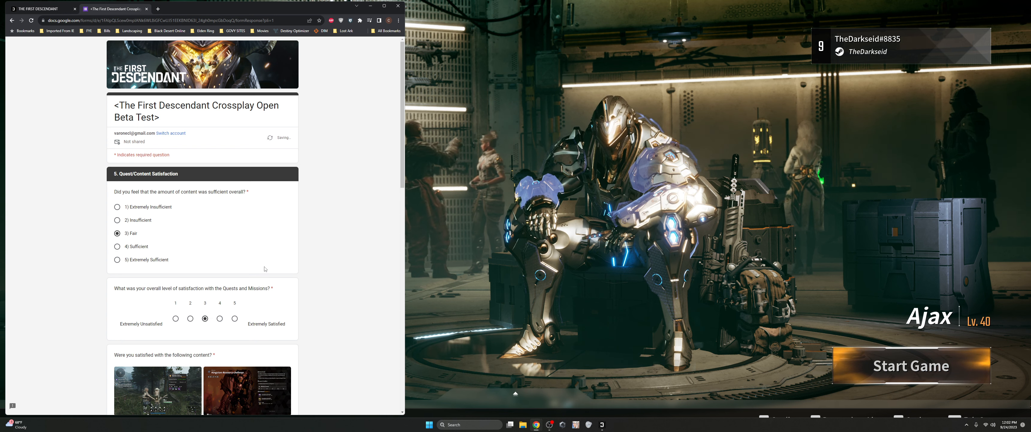
{"action": "scroll", "scroll_direction": "down", "scroll_amount": 3}
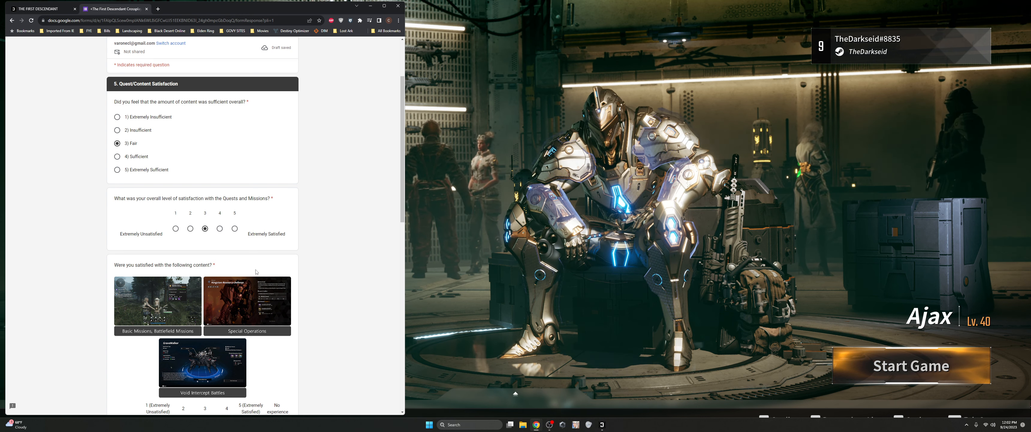
{"action": "scroll", "scroll_direction": "down", "scroll_amount": 3}
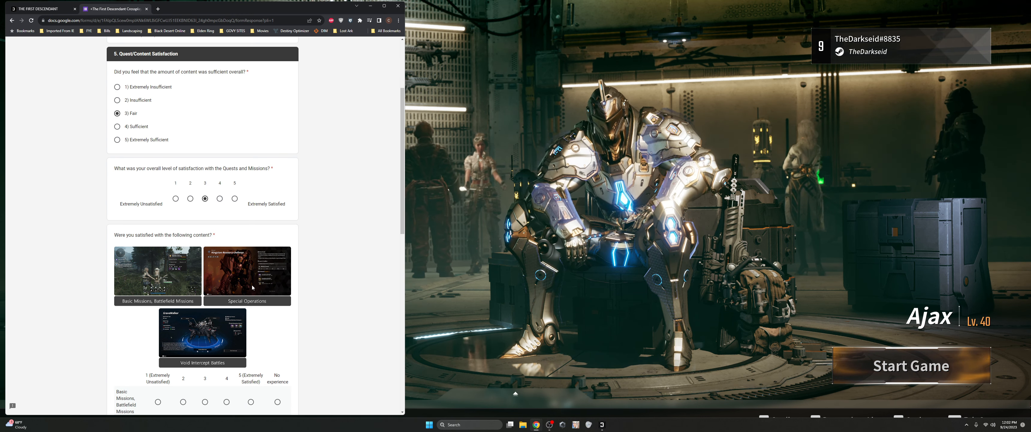
{"action": "scroll", "scroll_direction": "down", "scroll_amount": 3}
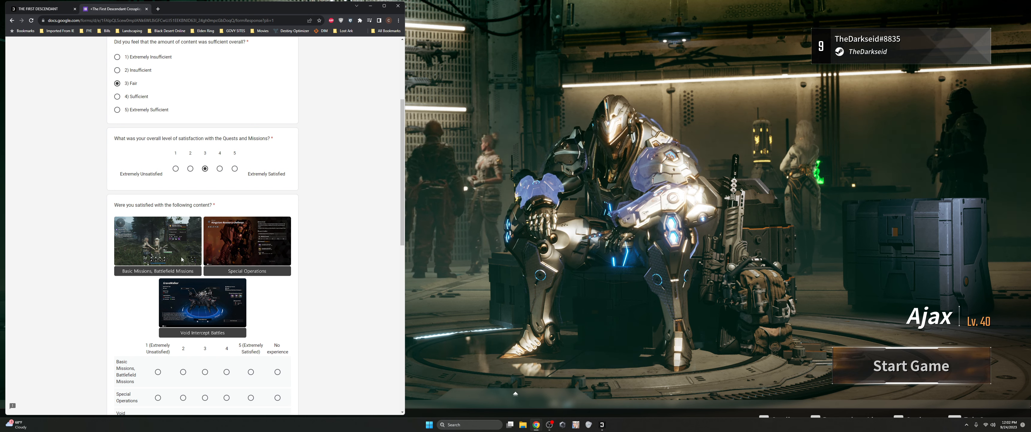
{"action": "scroll", "scroll_direction": "down", "scroll_amount": 3}
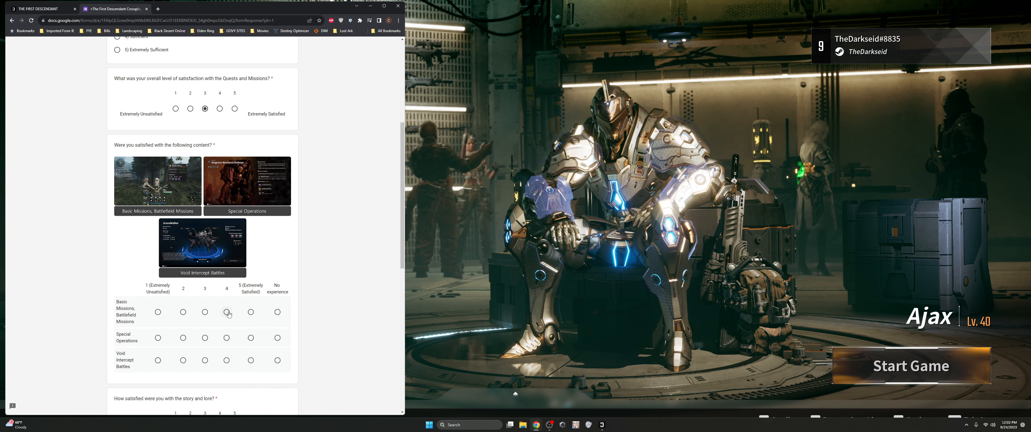
Step: Rate Basic Missions 3, Special Operations 3 and Void Intercept Battles 5
{"action": "left_click", "coordinate": [205, 311]}
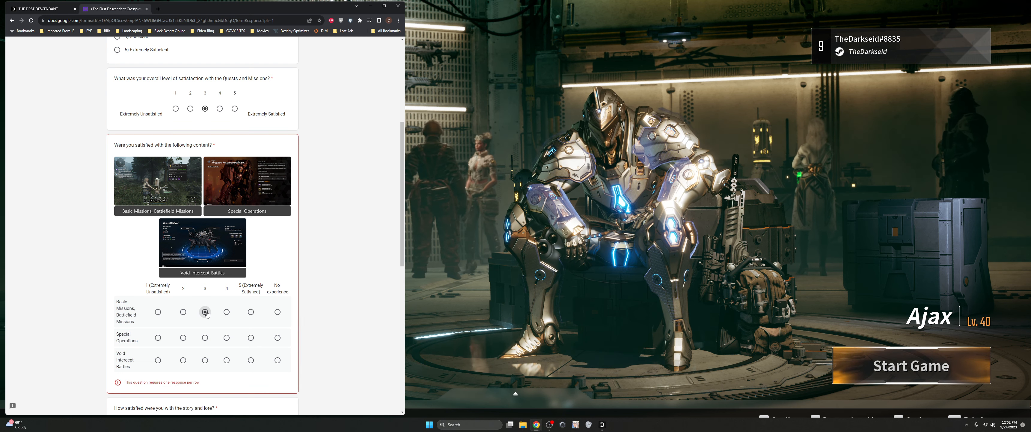
{"action": "left_click", "coordinate": [205, 311]}
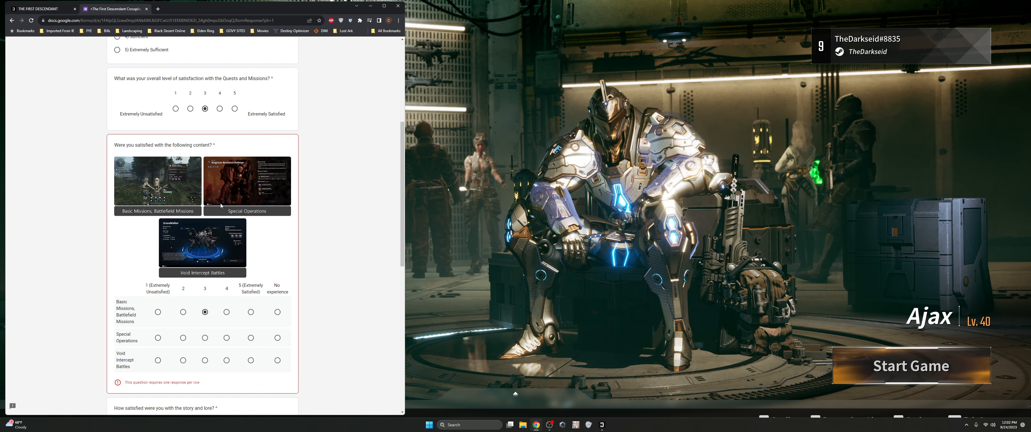
{"action": "left_click", "coordinate": [205, 337]}
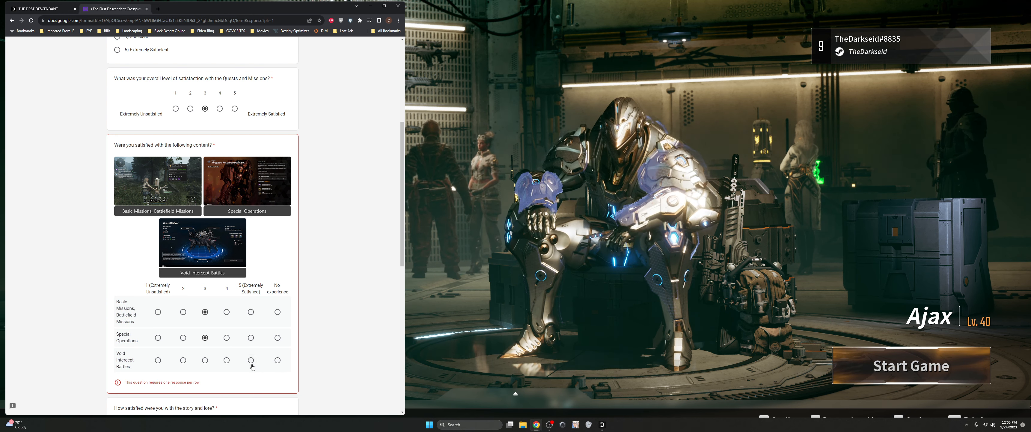
{"action": "left_click", "coordinate": [250, 359]}
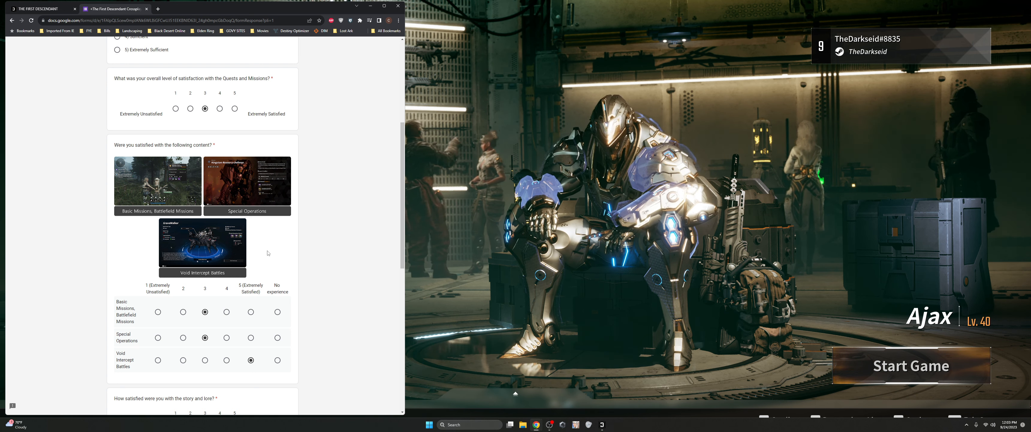
Step: Check Story Progression, Higher Tier Boss Challenges, Descendant Growth, Collecting Descendants, Equipment and Collecting Skins as motivations
{"action": "scroll", "scroll_direction": "down", "scroll_amount": 3}
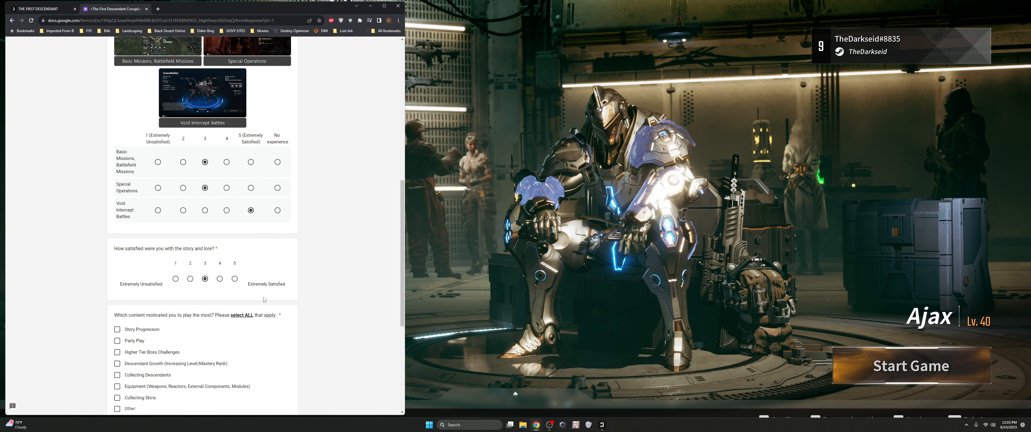
{"action": "scroll", "scroll_direction": "down", "scroll_amount": 3}
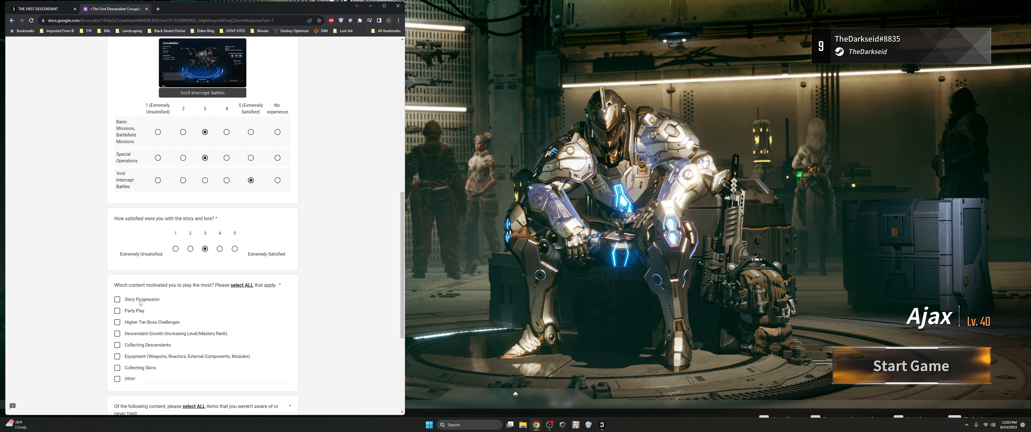
{"action": "left_click", "coordinate": [117, 299]}
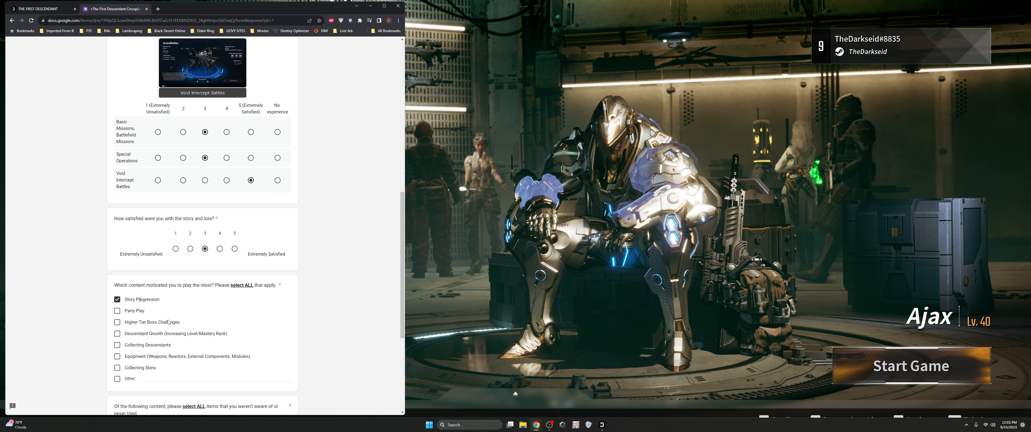
{"action": "left_click", "coordinate": [117, 322]}
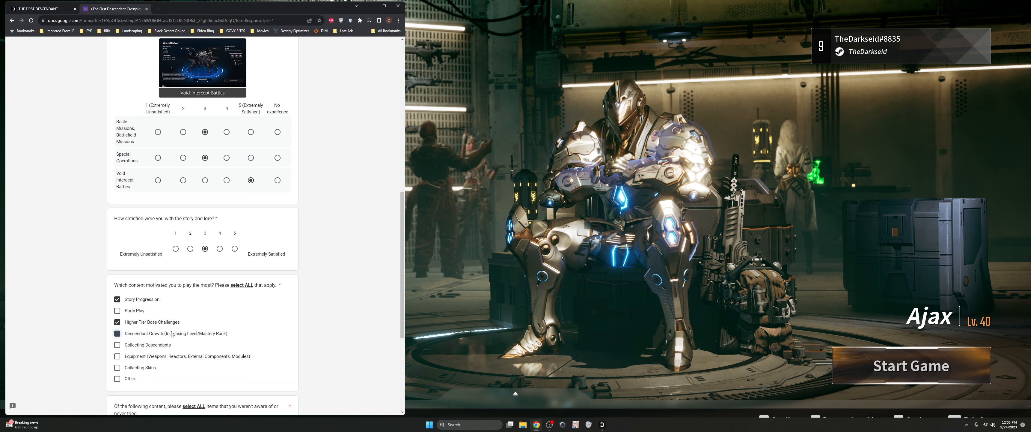
{"action": "left_click", "coordinate": [117, 333]}
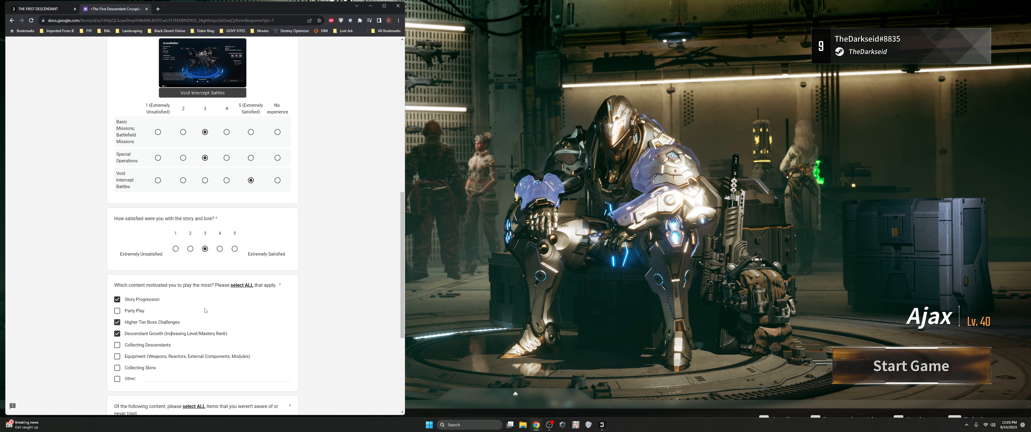
{"action": "mouse_move", "coordinate": [200, 308]}
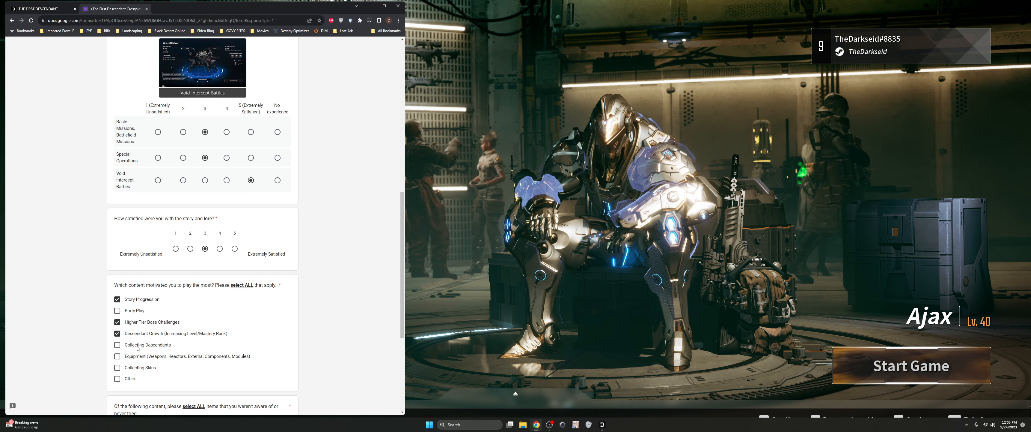
{"action": "left_click", "coordinate": [117, 345]}
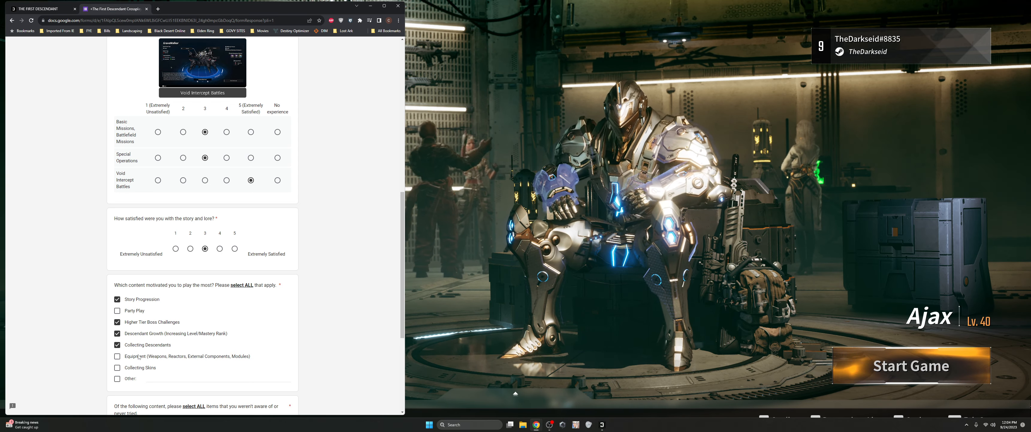
{"action": "left_click", "coordinate": [117, 356]}
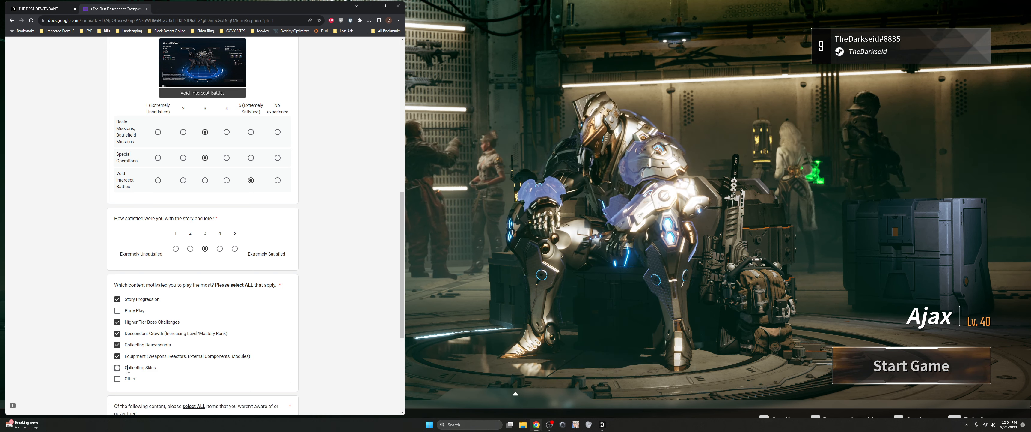
{"action": "left_click", "coordinate": [117, 367]}
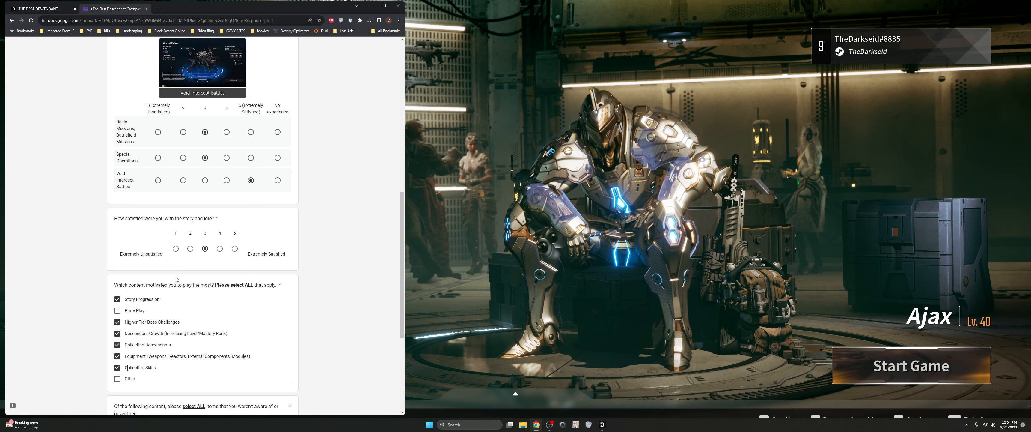
{"action": "scroll", "scroll_direction": "down", "scroll_amount": 3}
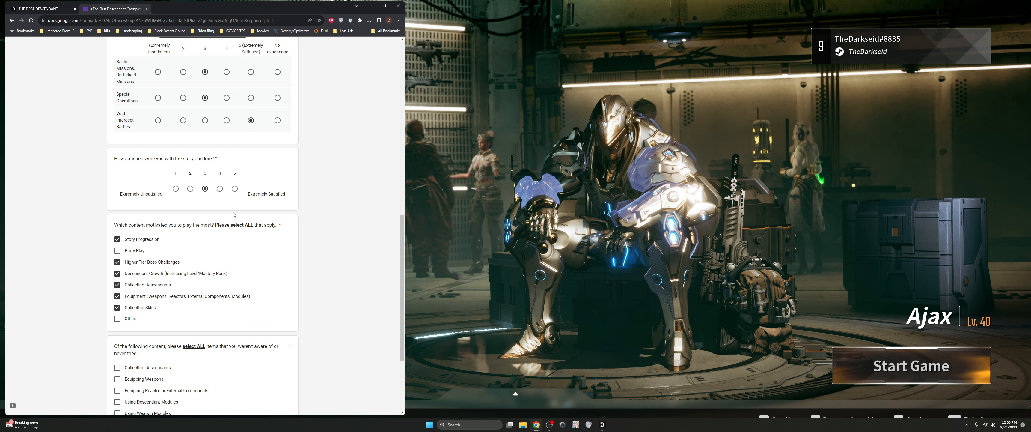
Step: Mark Collecting Descendants as never-tried content and continue to the Growth Satisfaction page
{"action": "scroll", "scroll_direction": "down", "scroll_amount": 3}
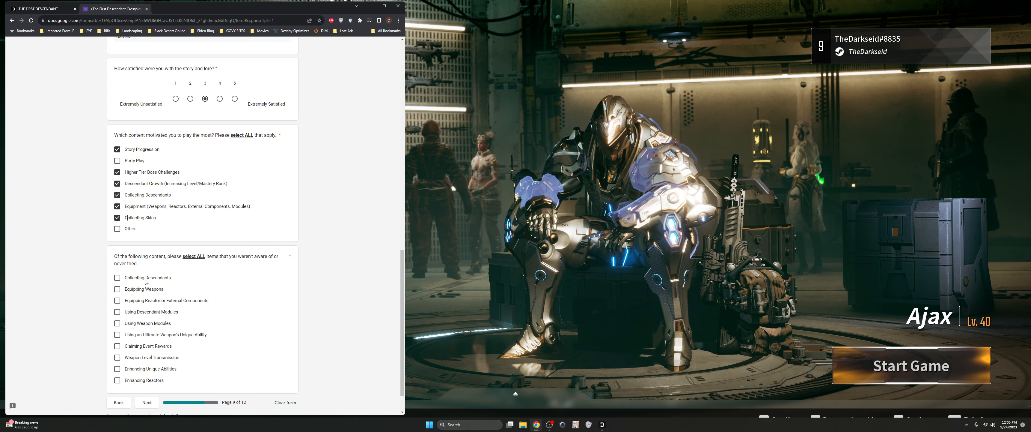
{"action": "left_click", "coordinate": [116, 277]}
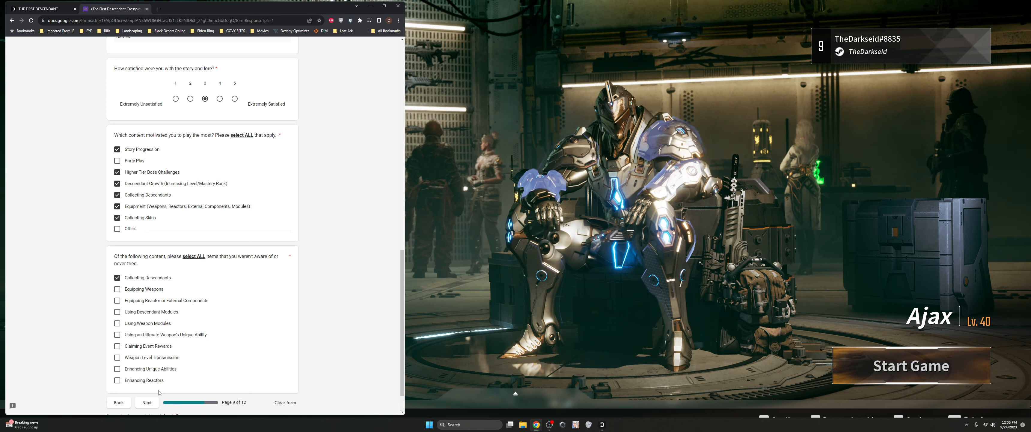
{"action": "left_click", "coordinate": [146, 402]}
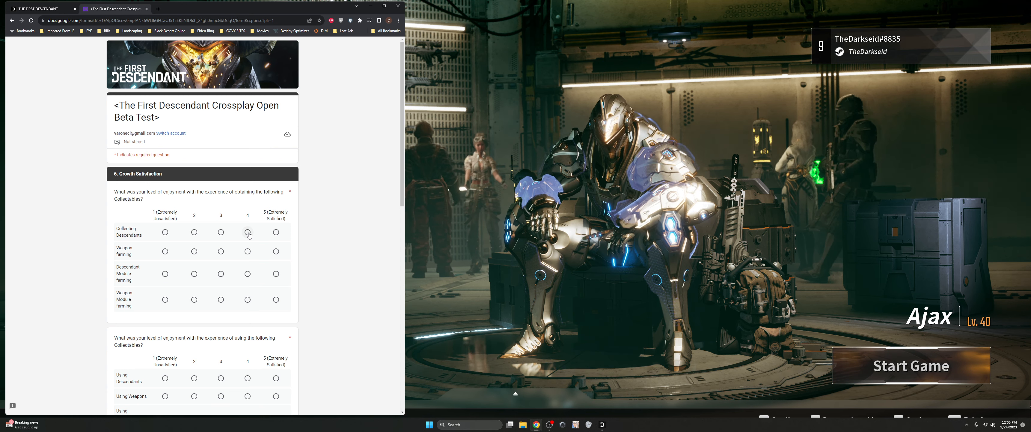
Step: Rate obtaining collectables: Collecting Descendants 4, Weapon farming 4, Descendant Module farming 3
{"action": "left_click", "coordinate": [247, 232]}
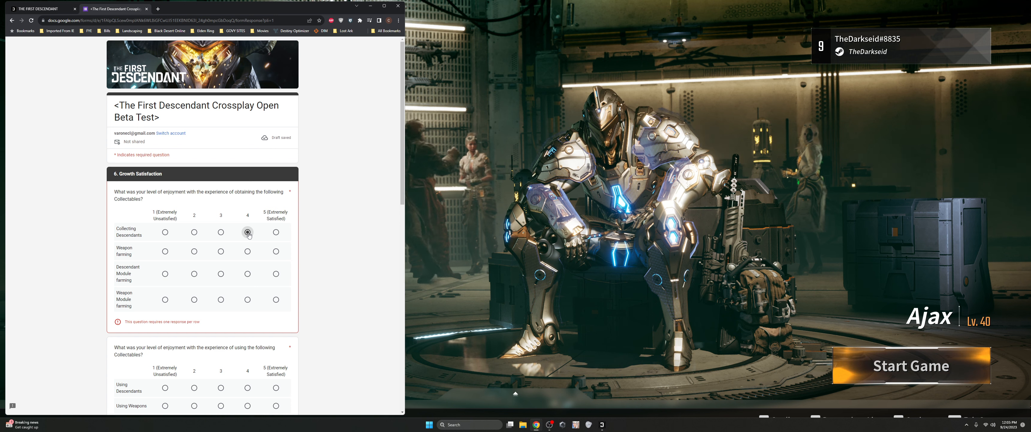
{"action": "left_click", "coordinate": [247, 251]}
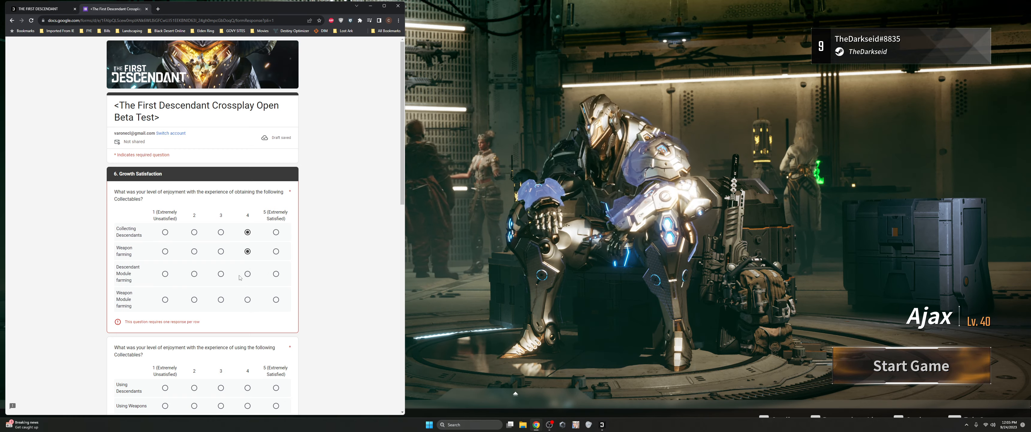
{"action": "left_click", "coordinate": [220, 299]}
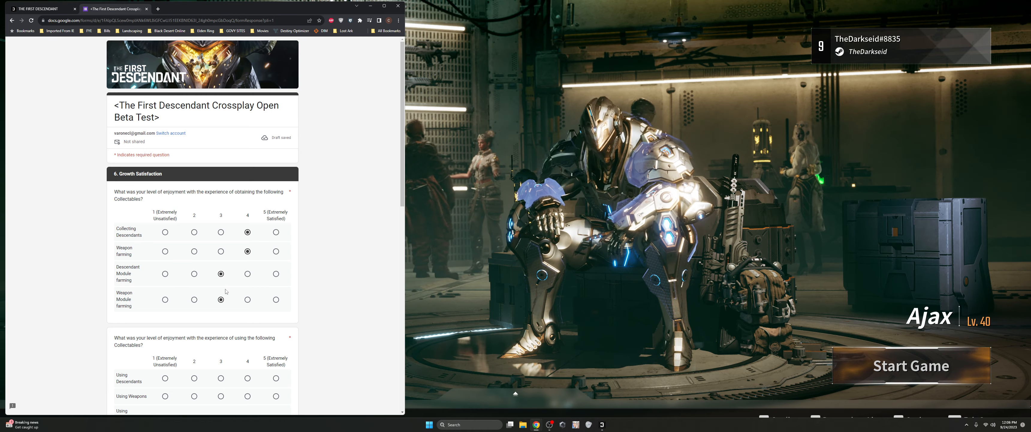
{"action": "scroll", "scroll_direction": "down", "scroll_amount": 3}
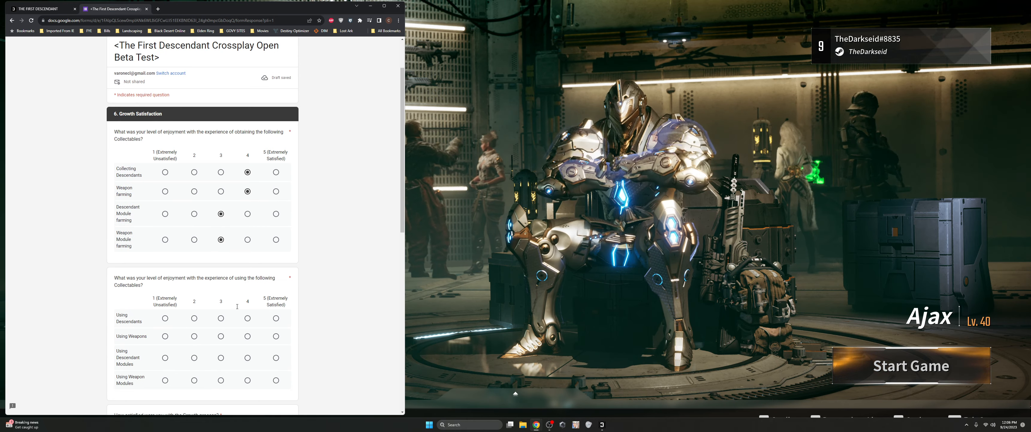
{"action": "scroll", "scroll_direction": "down", "scroll_amount": 3}
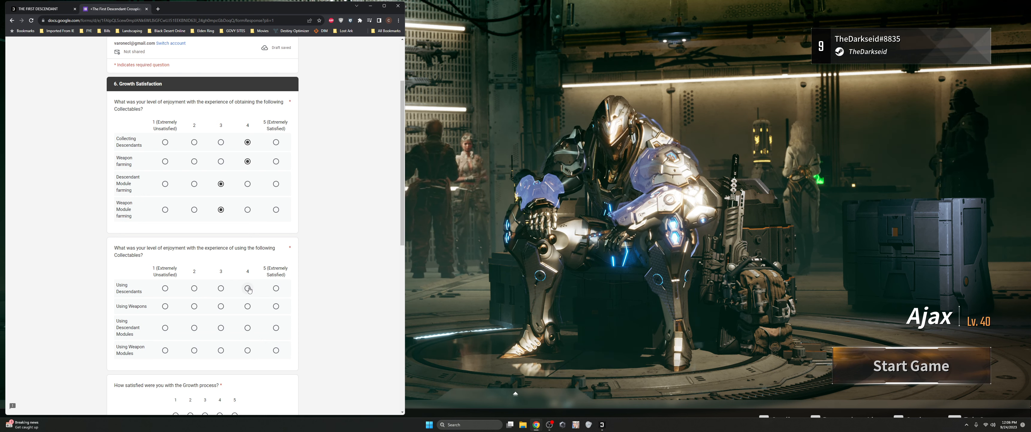
Step: Rate using collectables: Using Descendants 4 and Using Weapons 4
{"action": "left_click", "coordinate": [247, 289]}
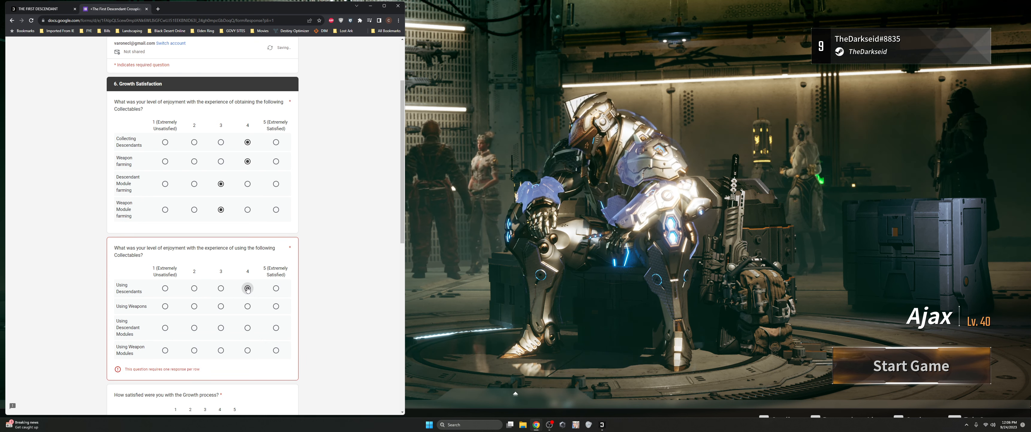
{"action": "left_click", "coordinate": [247, 289]}
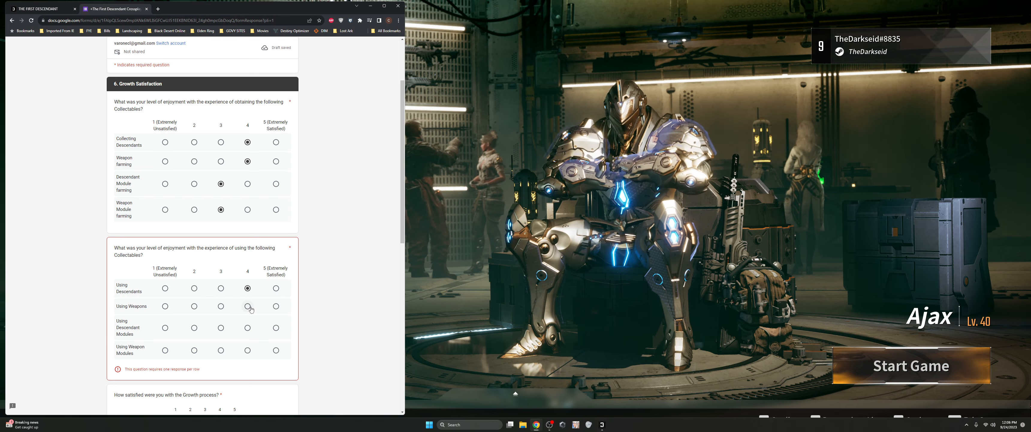
{"action": "left_click", "coordinate": [248, 306]}
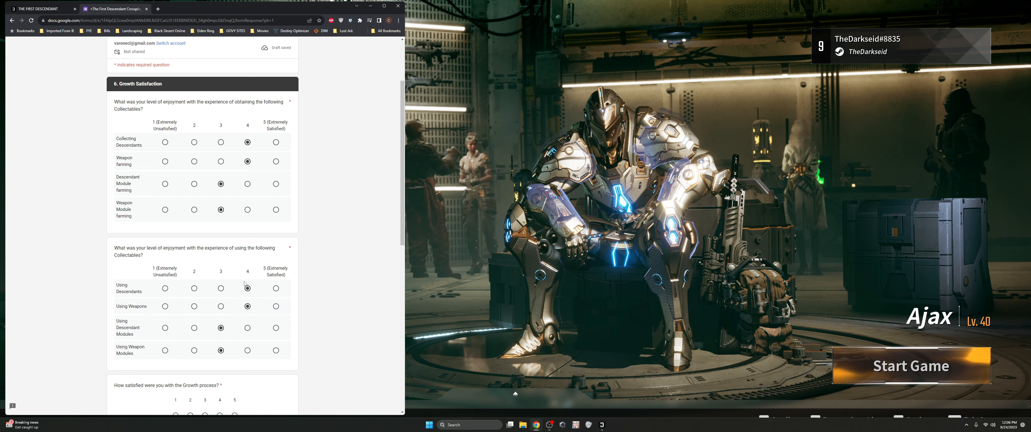
{"action": "scroll", "scroll_direction": "down", "scroll_amount": 3}
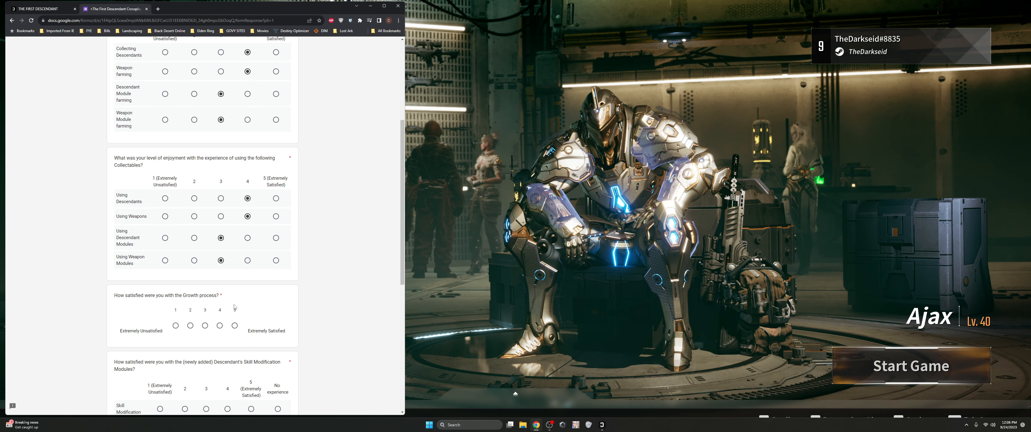
Step: Rate Skill Modification a 4 and Unique weapon effects a 3
{"action": "scroll", "scroll_direction": "down", "scroll_amount": 3}
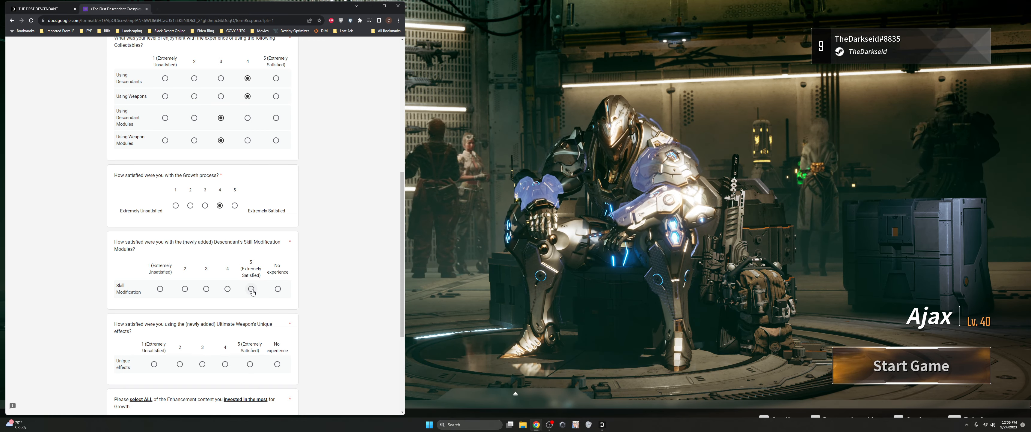
{"action": "left_click", "coordinate": [252, 289]}
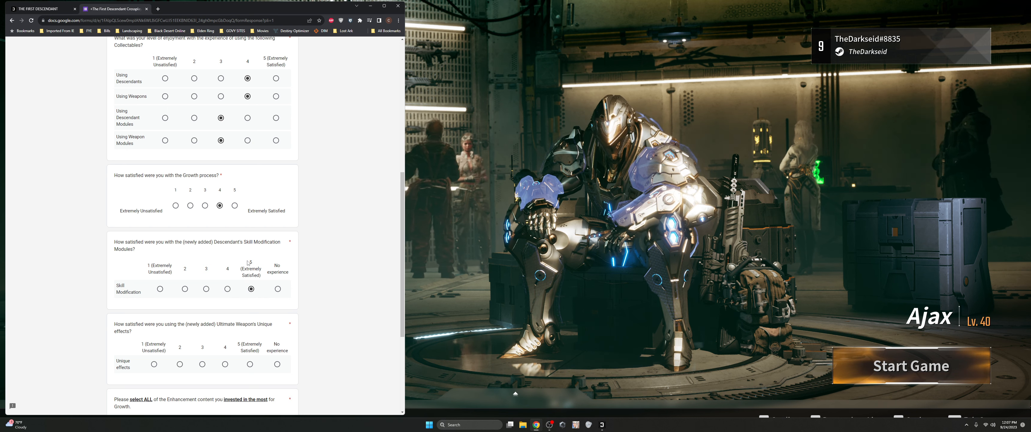
{"action": "scroll", "scroll_direction": "down", "scroll_amount": 3}
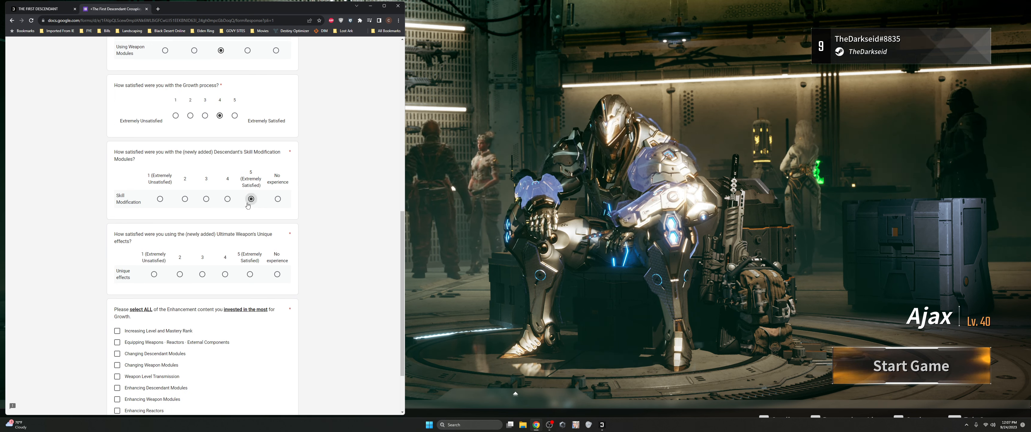
{"action": "left_click", "coordinate": [227, 199]}
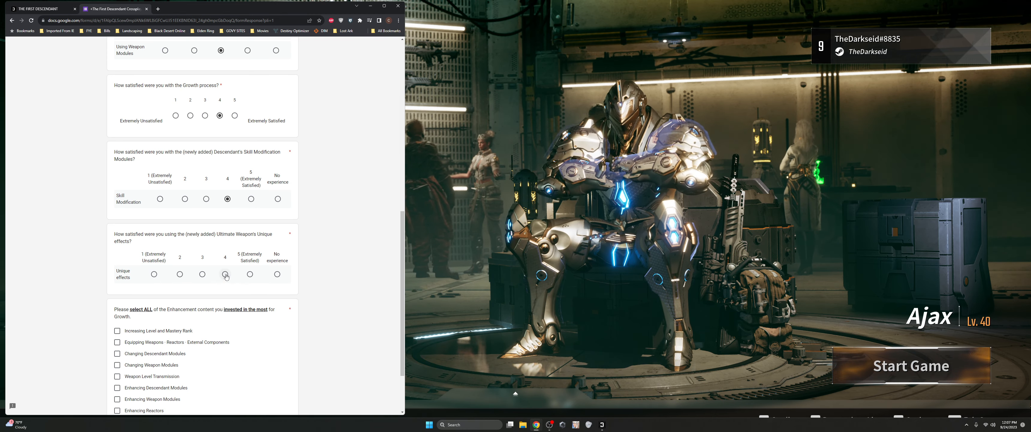
{"action": "left_click", "coordinate": [249, 275]}
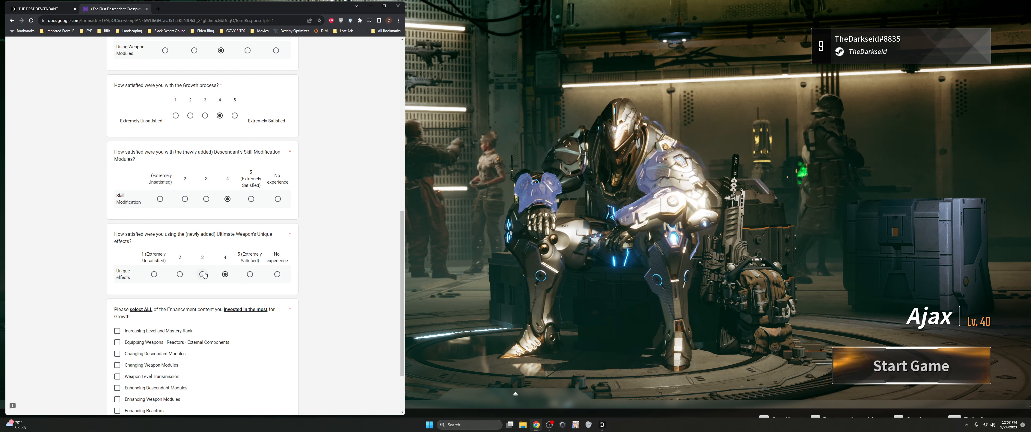
{"action": "left_click", "coordinate": [202, 273]}
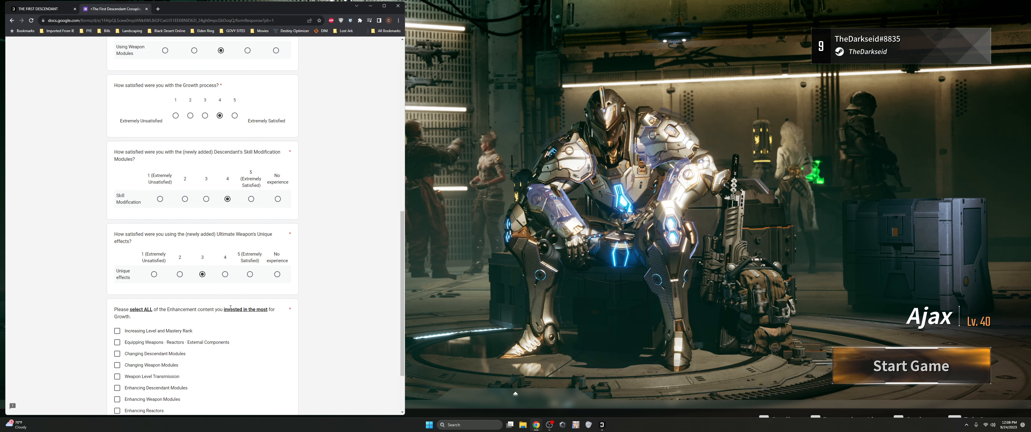
{"action": "scroll", "scroll_direction": "down", "scroll_amount": 3}
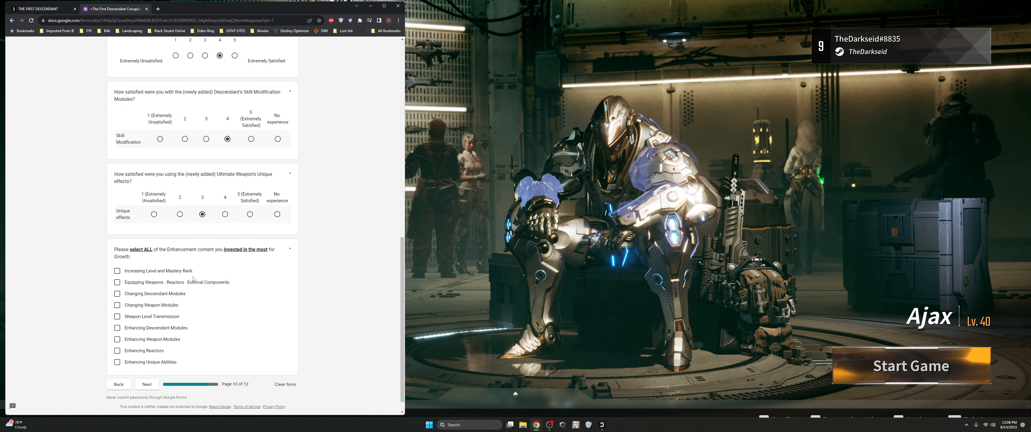
Step: Check equipping weapons/reactors/components, Changing Descendant Modules and Weapon Level Transmission as invested content, then continue
{"action": "left_click", "coordinate": [117, 270]}
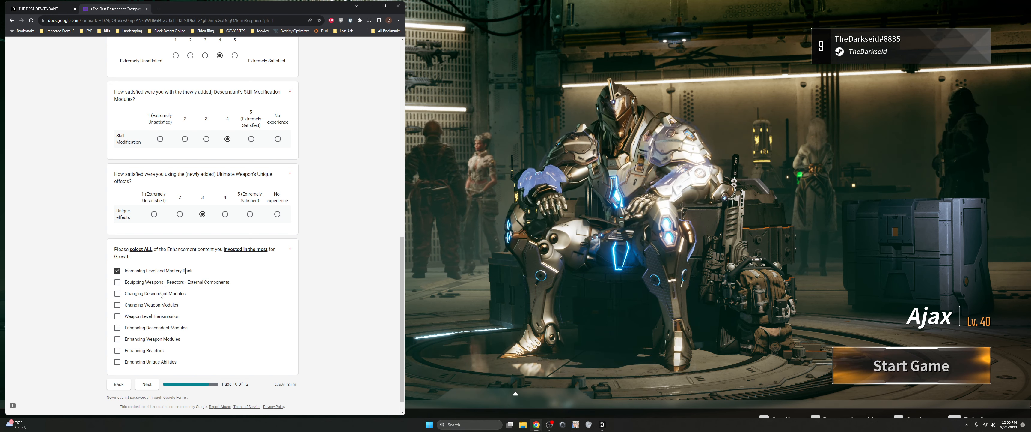
{"action": "left_click", "coordinate": [117, 305]}
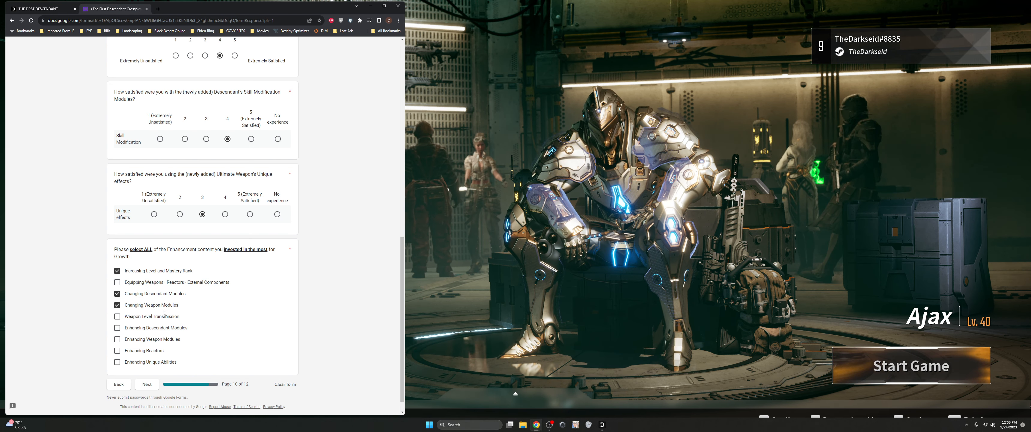
{"action": "left_click", "coordinate": [117, 316]}
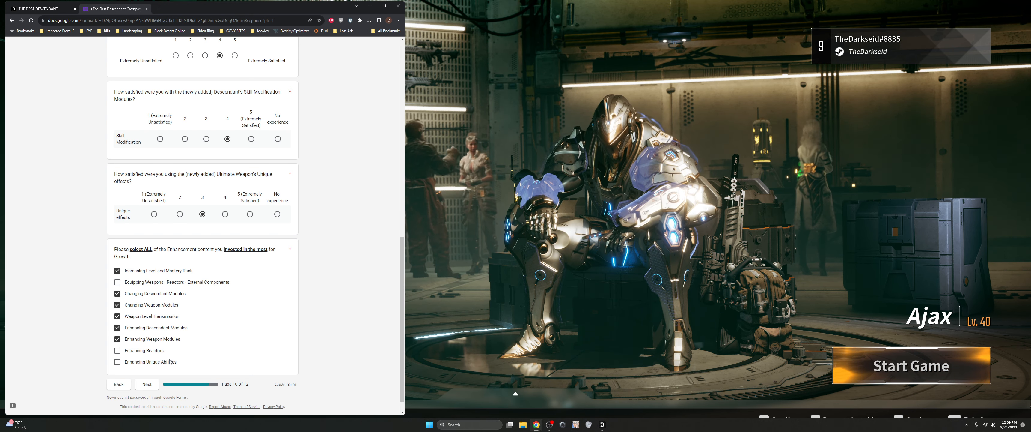
{"action": "left_click", "coordinate": [147, 383]}
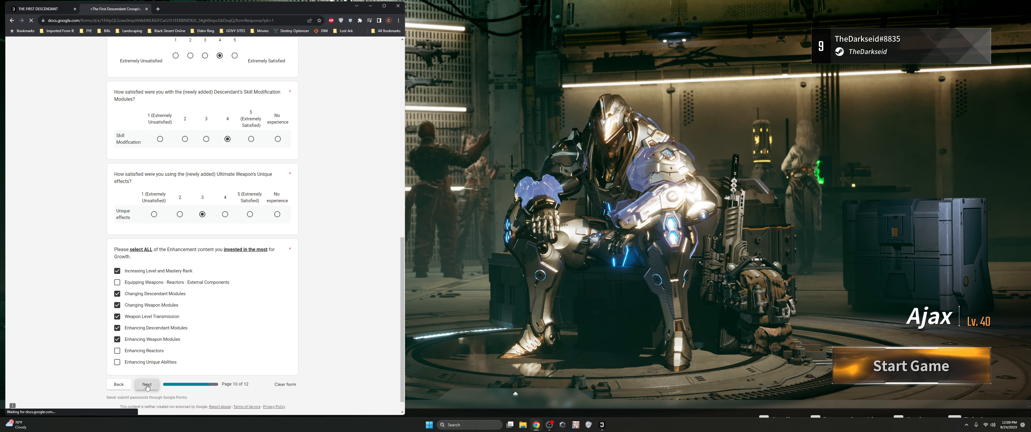
Step: Answer Sometimes for Quest/Mission Solo frame drops, mark Moving as the situation, and continue to the final page
{"action": "left_click", "coordinate": [147, 383]}
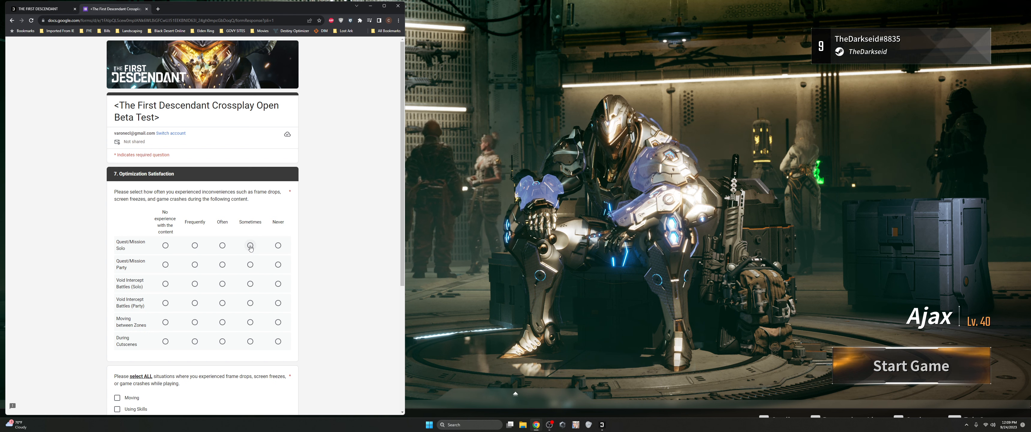
{"action": "left_click", "coordinate": [250, 244]}
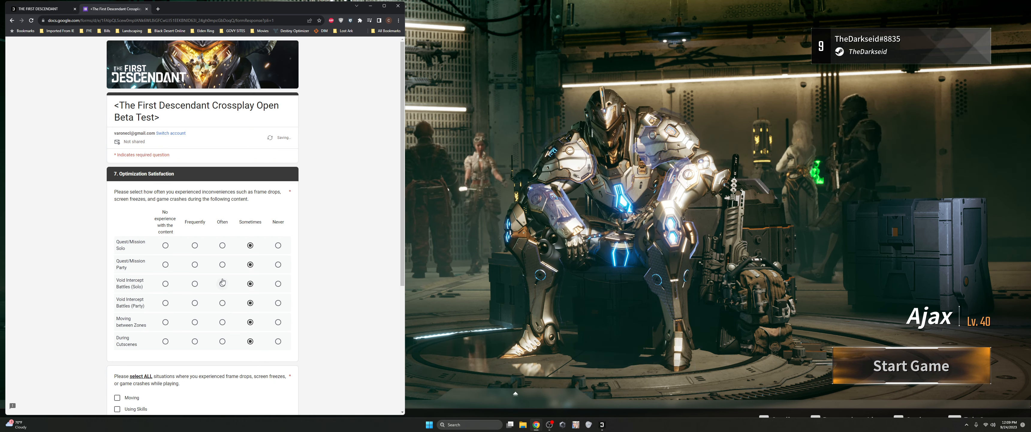
{"action": "scroll", "scroll_direction": "down", "scroll_amount": 3}
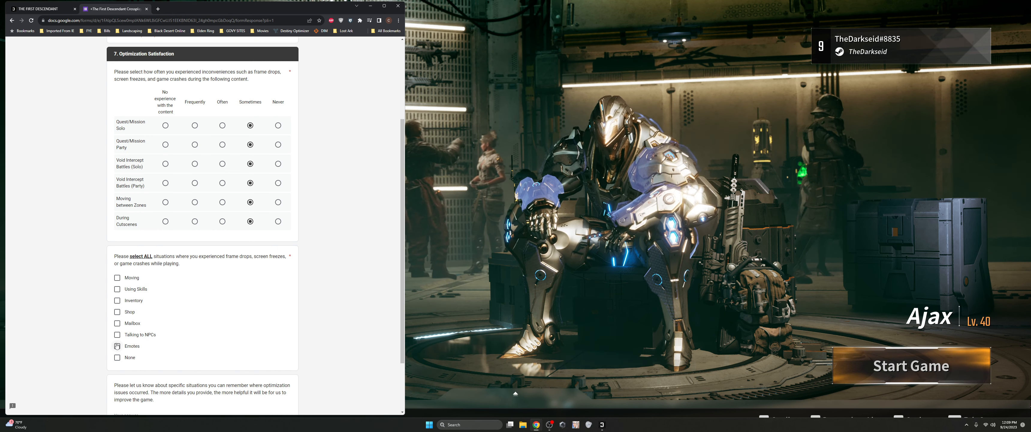
{"action": "left_click", "coordinate": [117, 277]}
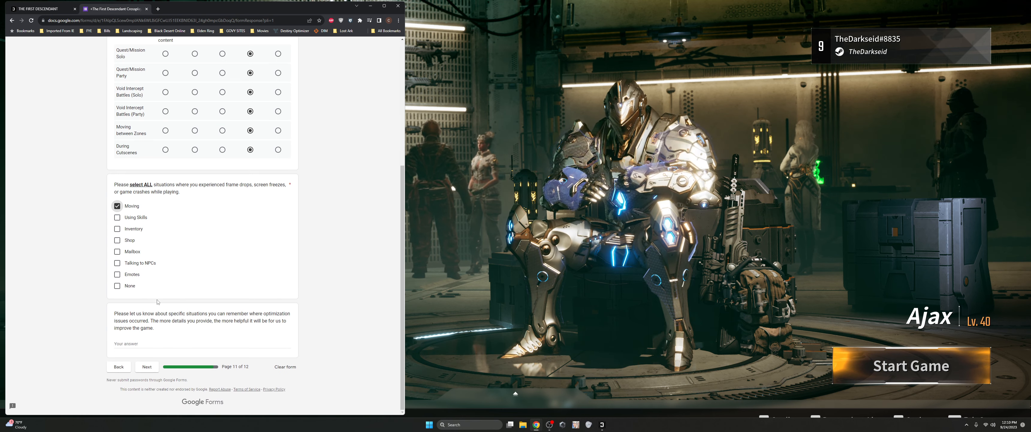
{"action": "mouse_move", "coordinate": [156, 303]}
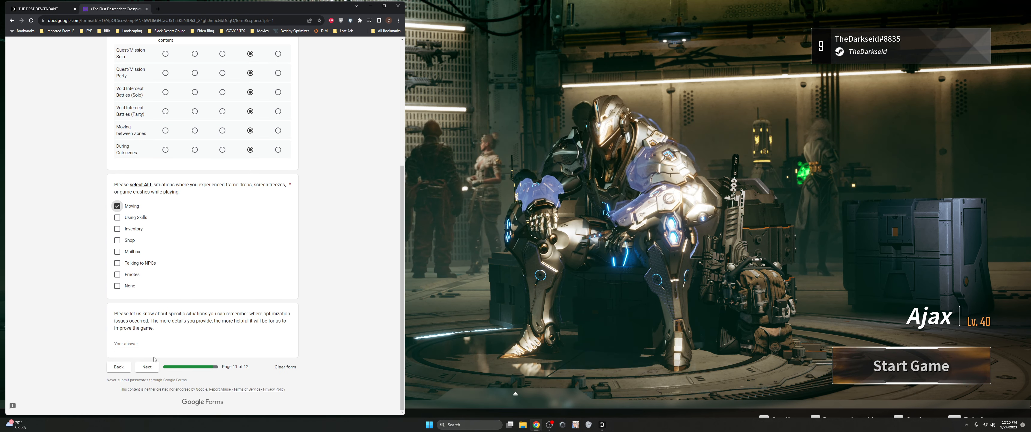
{"action": "left_click", "coordinate": [119, 366]}
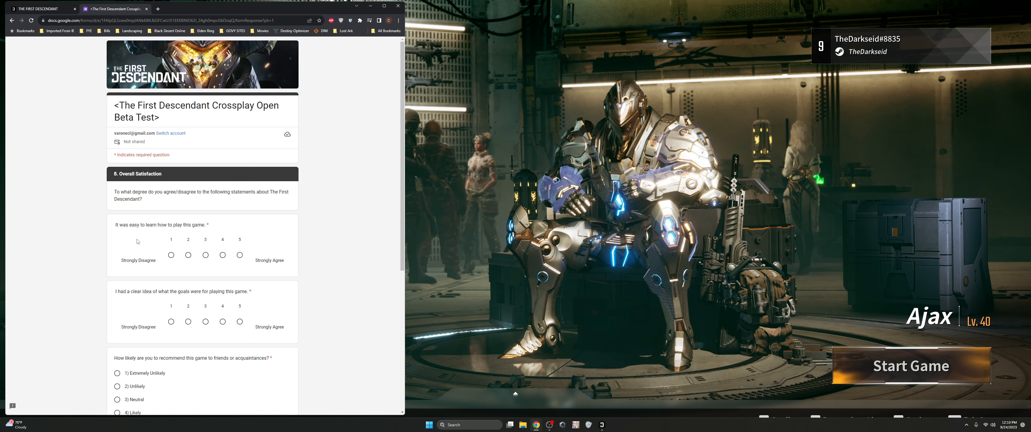
Step: Strongly agree (5) that the game was easy to learn and that goals were clear
{"action": "left_click", "coordinate": [238, 255]}
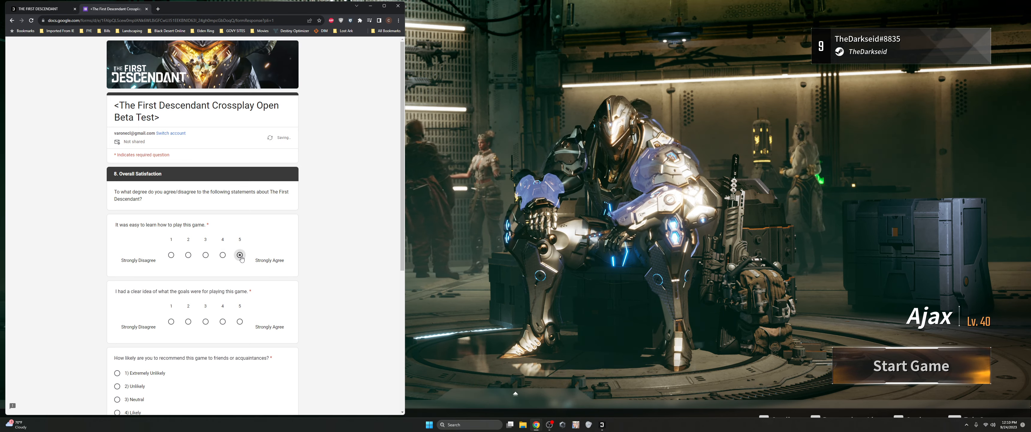
{"action": "left_click", "coordinate": [239, 256]}
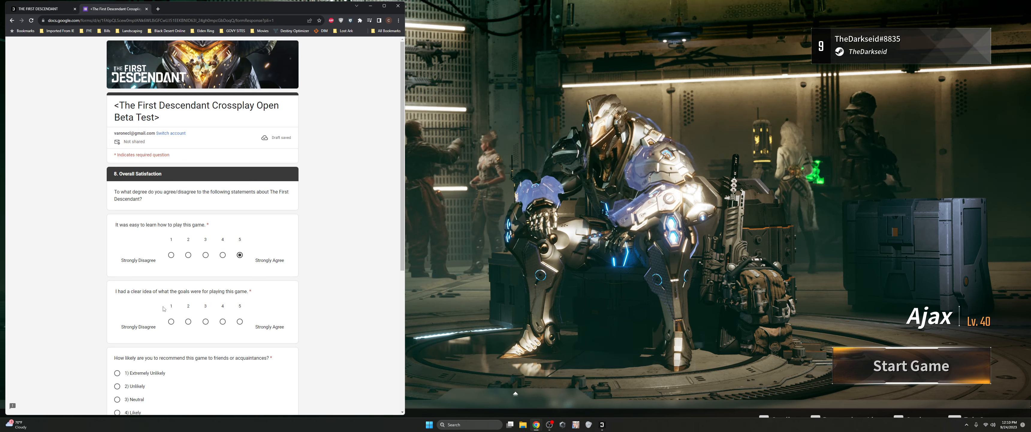
{"action": "left_click", "coordinate": [239, 321]}
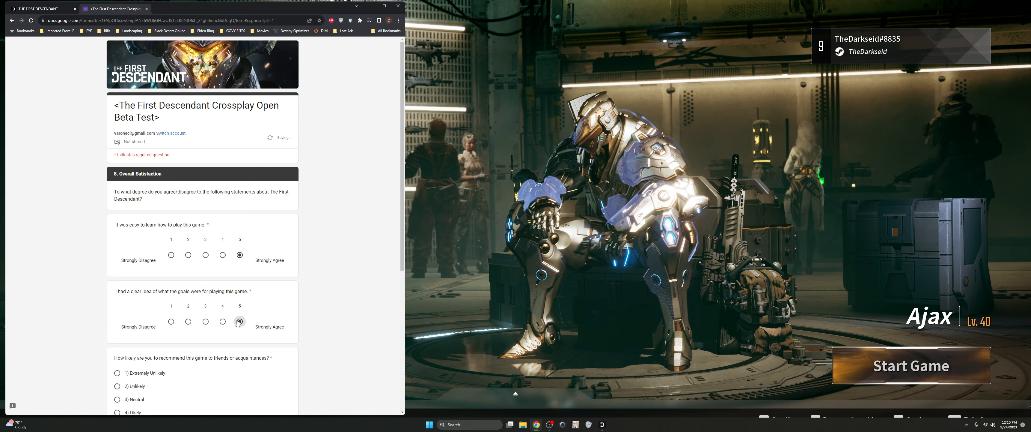
{"action": "scroll", "scroll_direction": "down", "scroll_amount": 3}
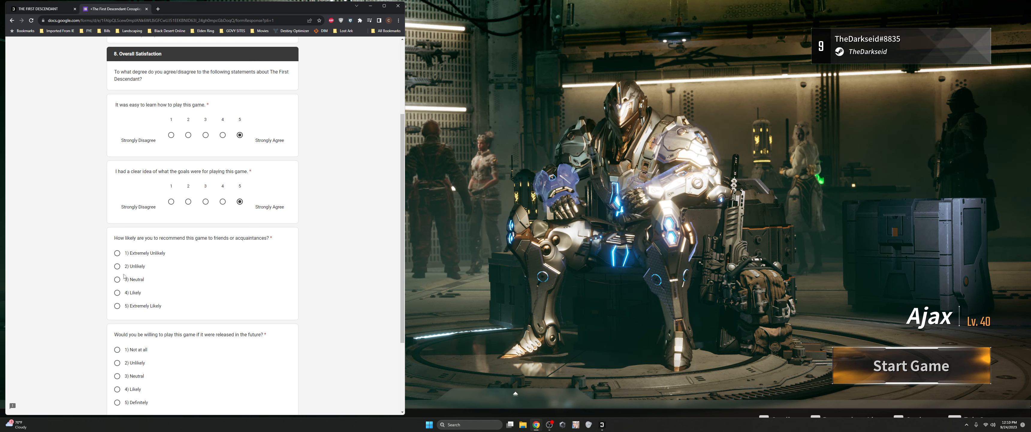
Step: Answer 4) Likely both for recommending the game and for playing on release
{"action": "left_click", "coordinate": [117, 292]}
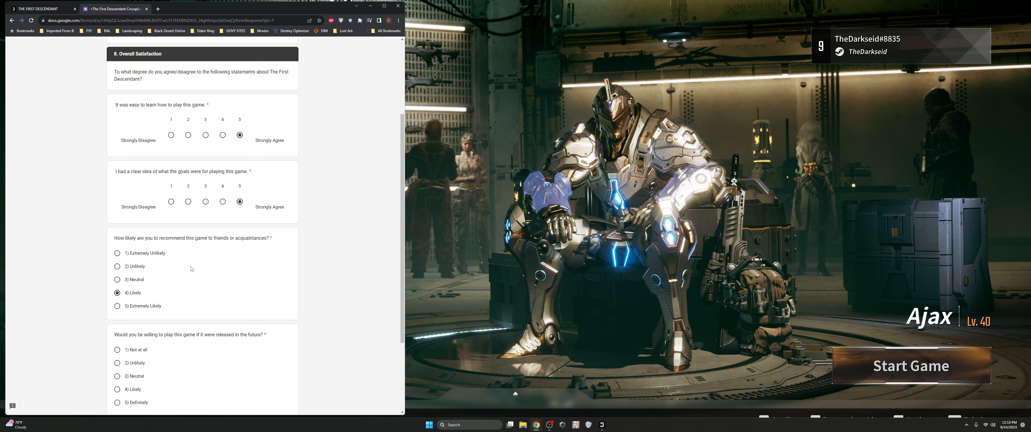
{"action": "scroll", "scroll_direction": "down", "scroll_amount": 3}
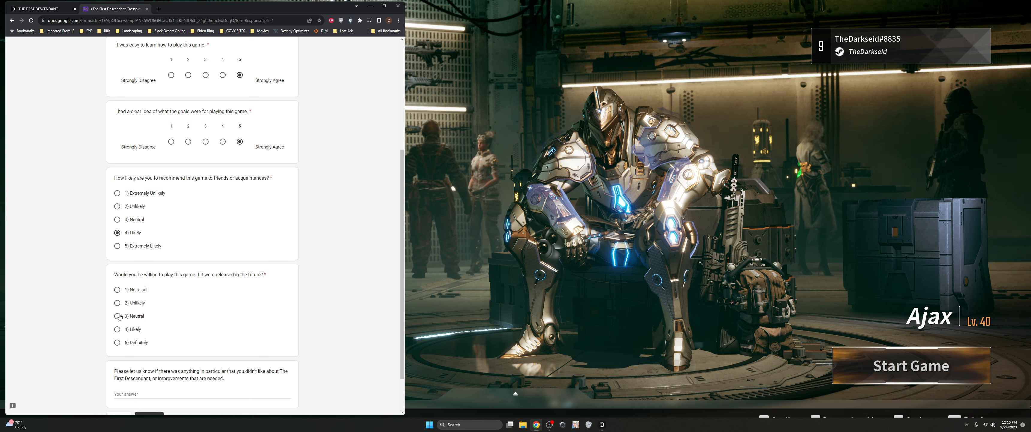
{"action": "left_click", "coordinate": [117, 330]}
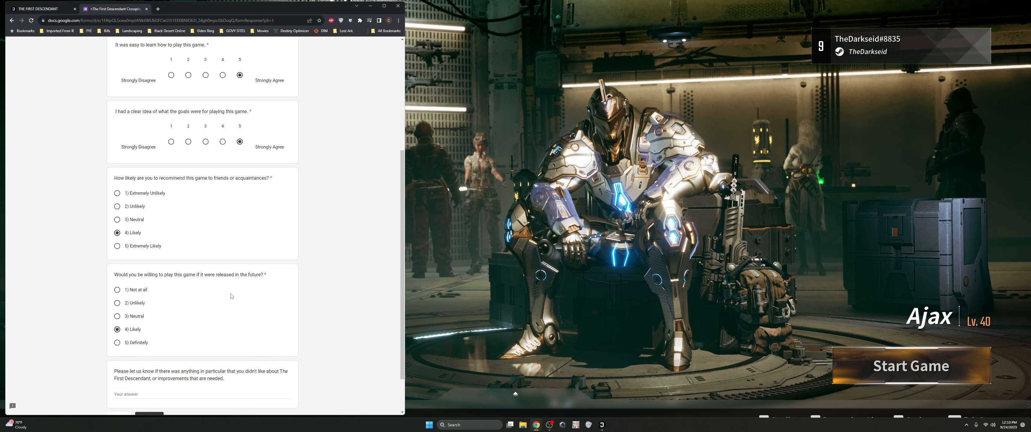
{"action": "scroll", "scroll_direction": "down", "scroll_amount": 3}
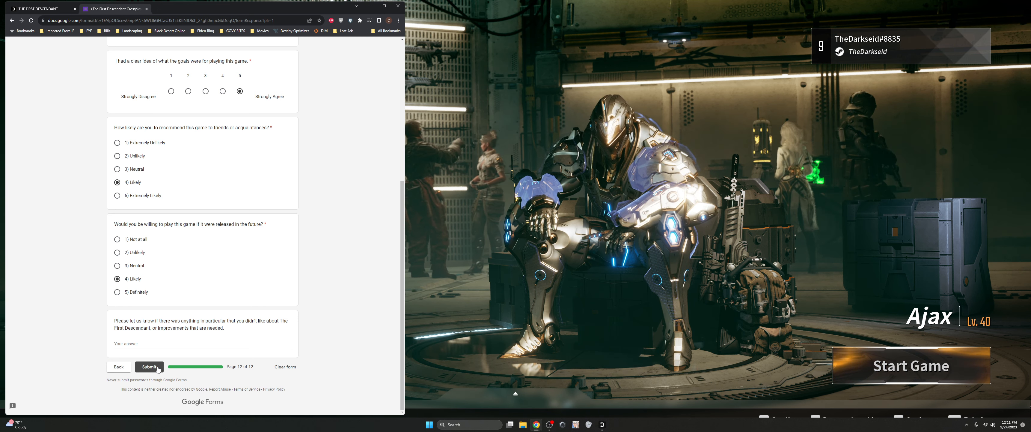
Step: Submit the survey and reach the 'Your response has been recorded' confirmation
{"action": "left_click", "coordinate": [149, 366]}
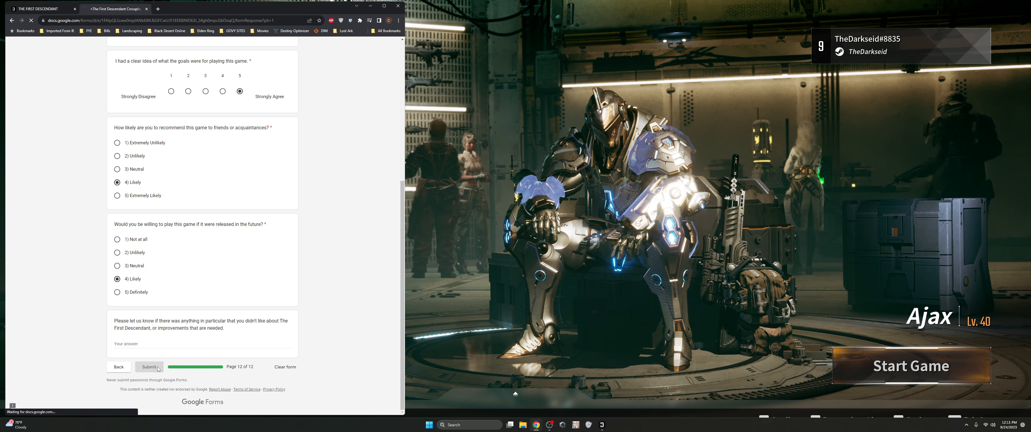
{"action": "left_click", "coordinate": [148, 366]}
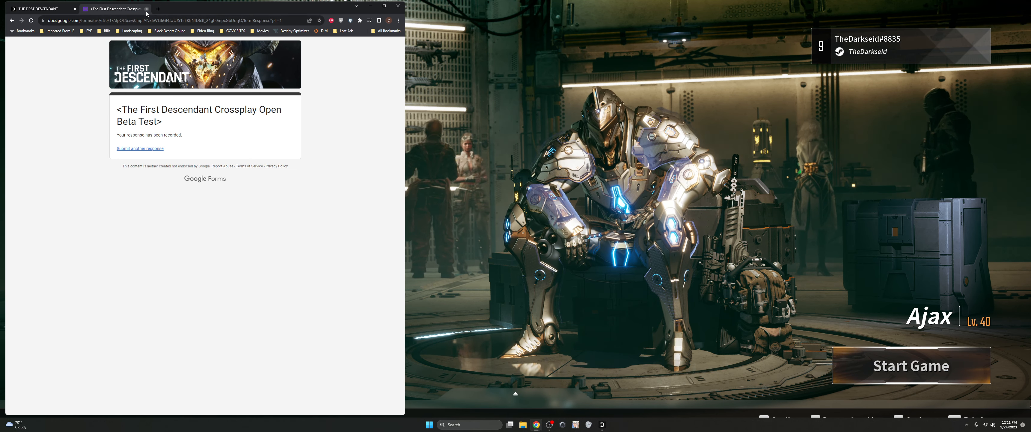
{"action": "mouse_move", "coordinate": [115, 8]}
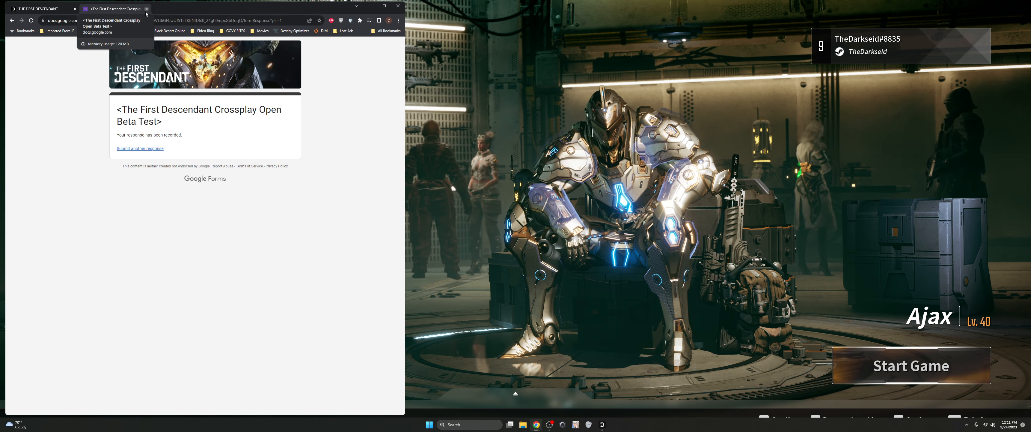